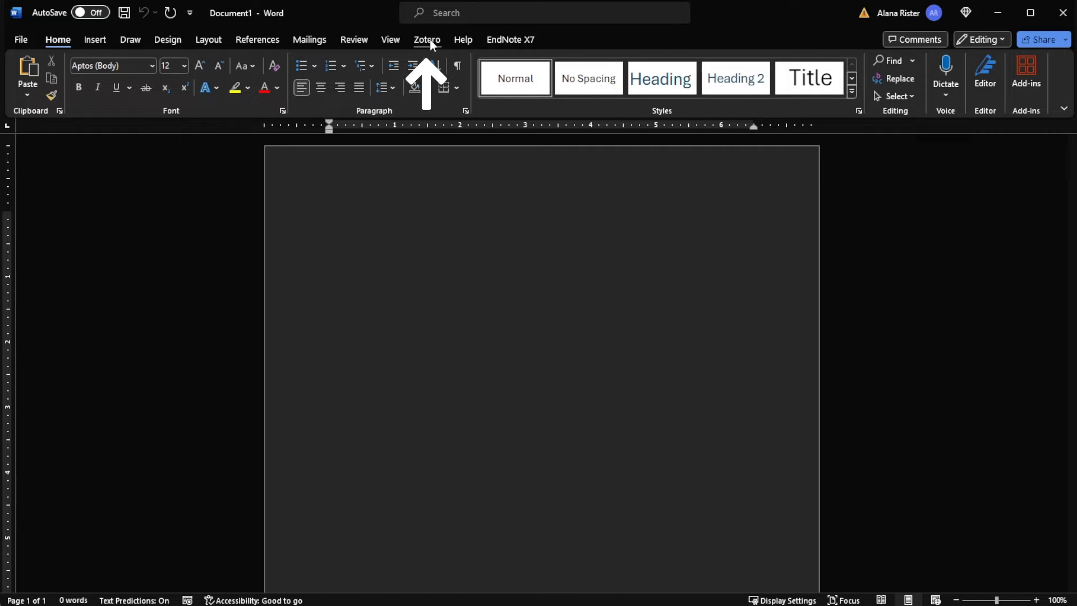
Insert a Zotero citation for the Rister and Dodds steroid analysis paper, found by searching 'Riste'.
{"action": "left_click", "coordinate": [330, 217]}
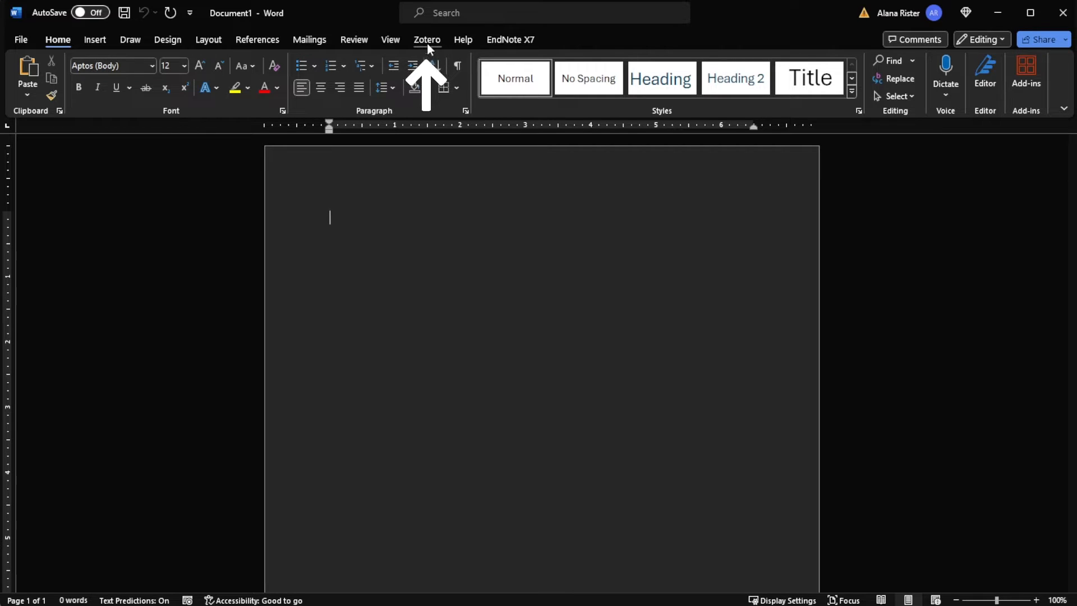
{"action": "left_click", "coordinate": [426, 40]}
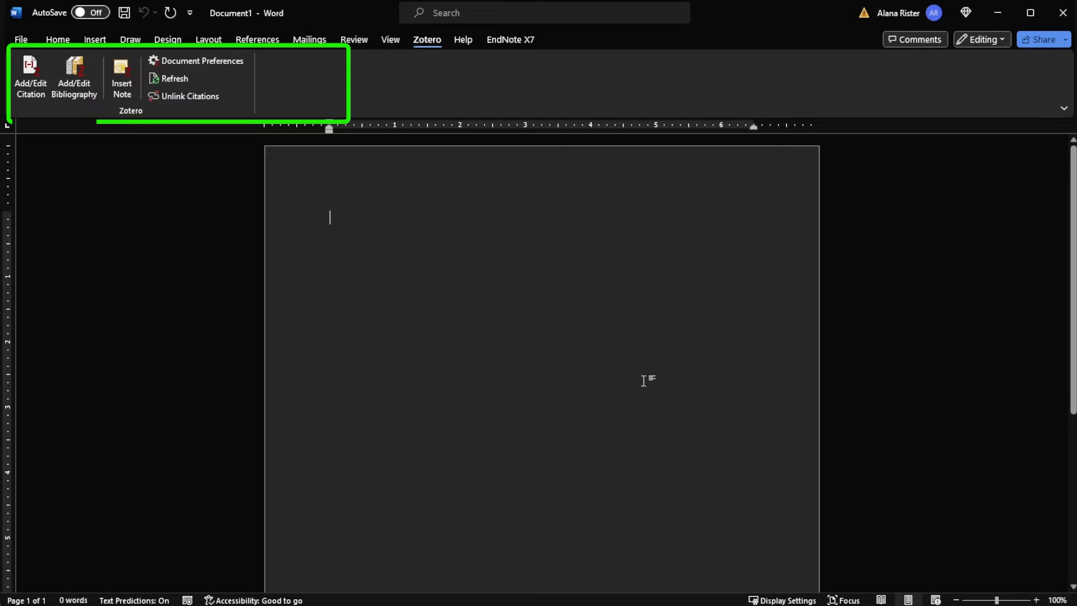
{"action": "left_click", "coordinate": [30, 76]}
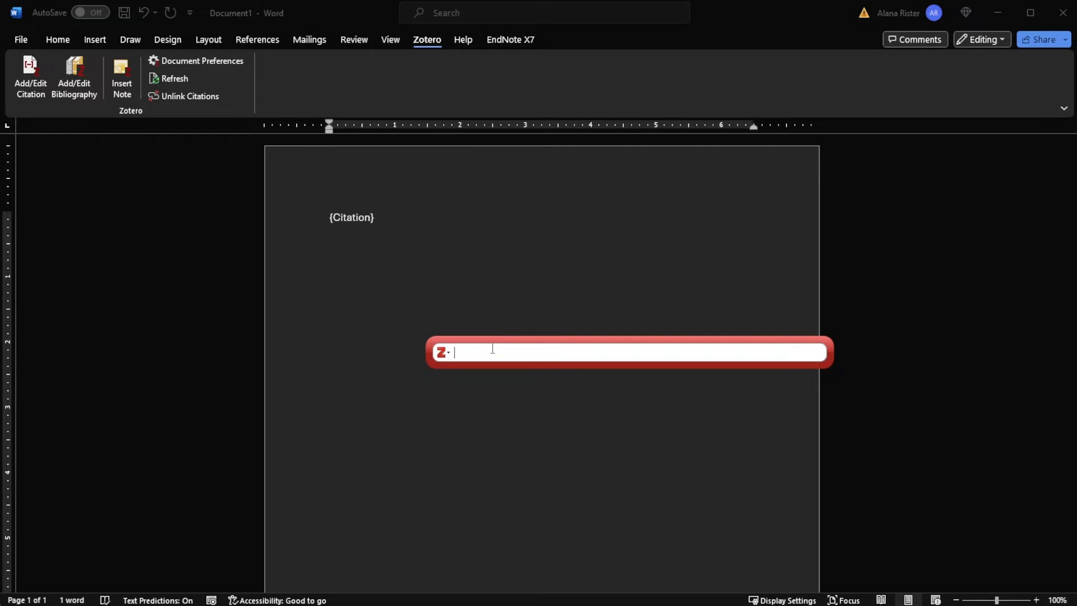
{"action": "type", "text": "Rister"}
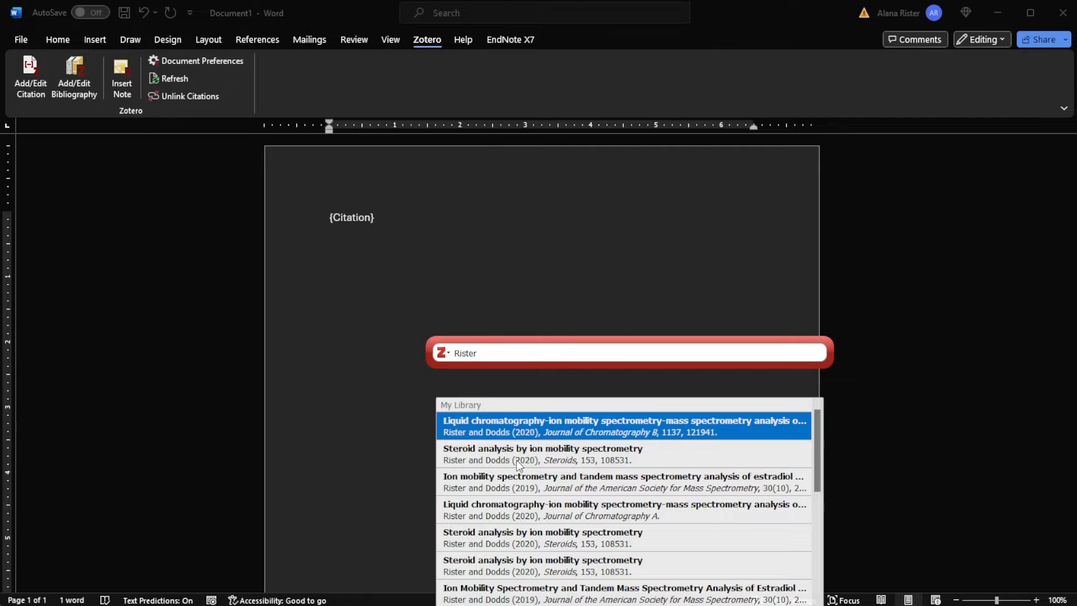
{"action": "left_click", "coordinate": [621, 426]}
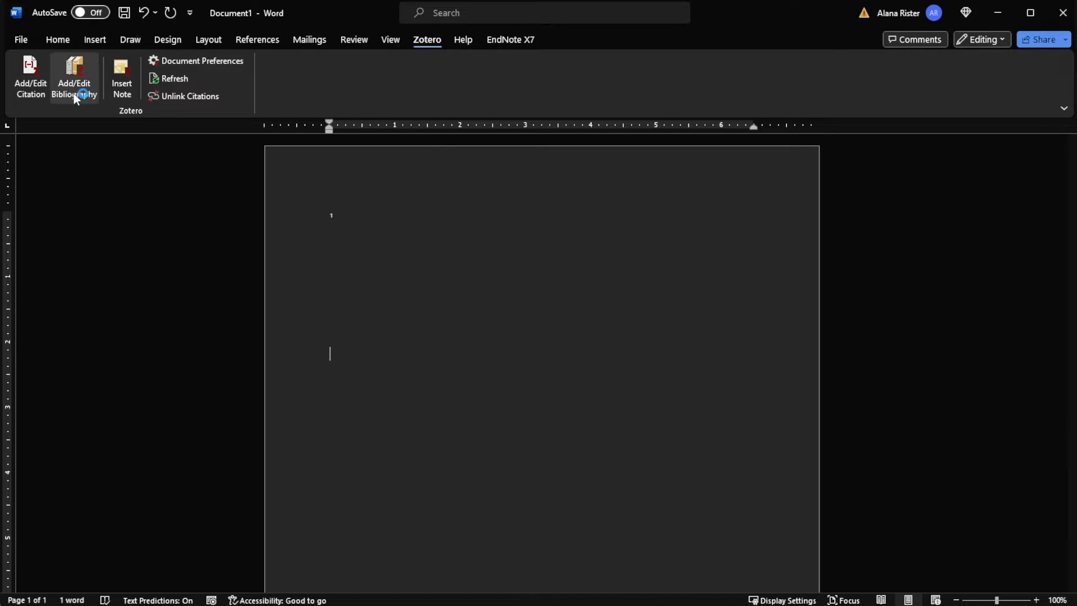
Add a Zotero bibliography, then refresh to renumber citations in sentence order.
{"action": "left_click", "coordinate": [74, 77]}
{"action": "type", "text": "Here is a new sentence.²"}
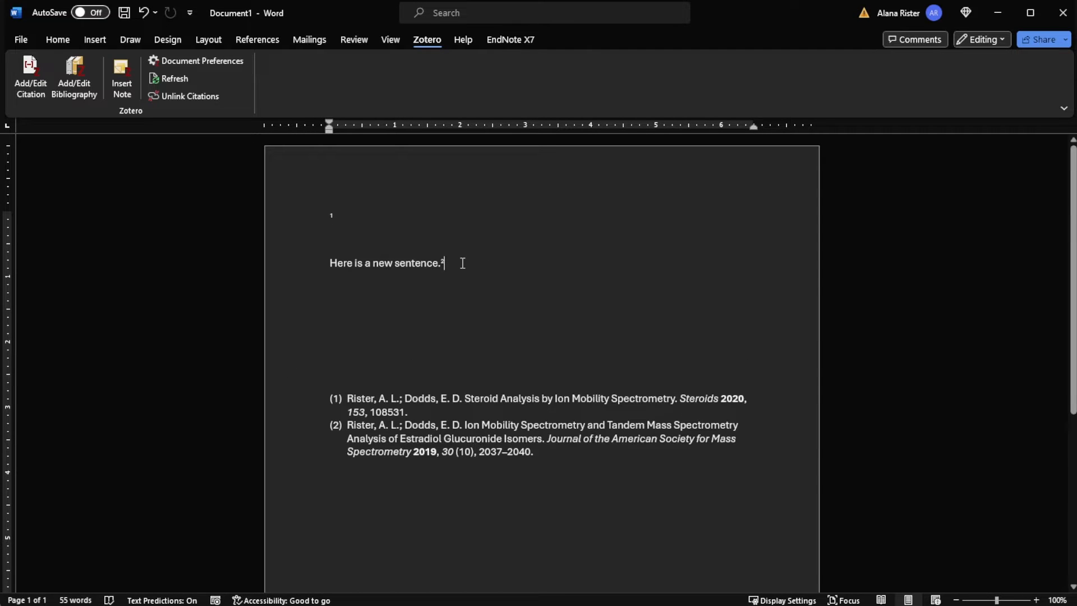
{"action": "triple_click", "coordinate": [386, 263]}
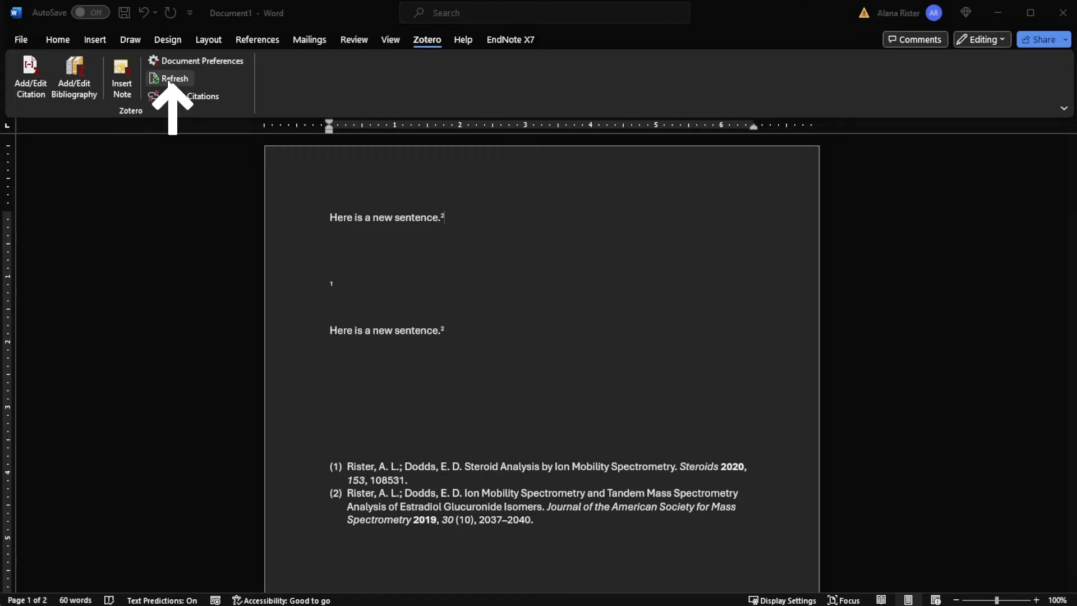
{"action": "left_click", "coordinate": [175, 77]}
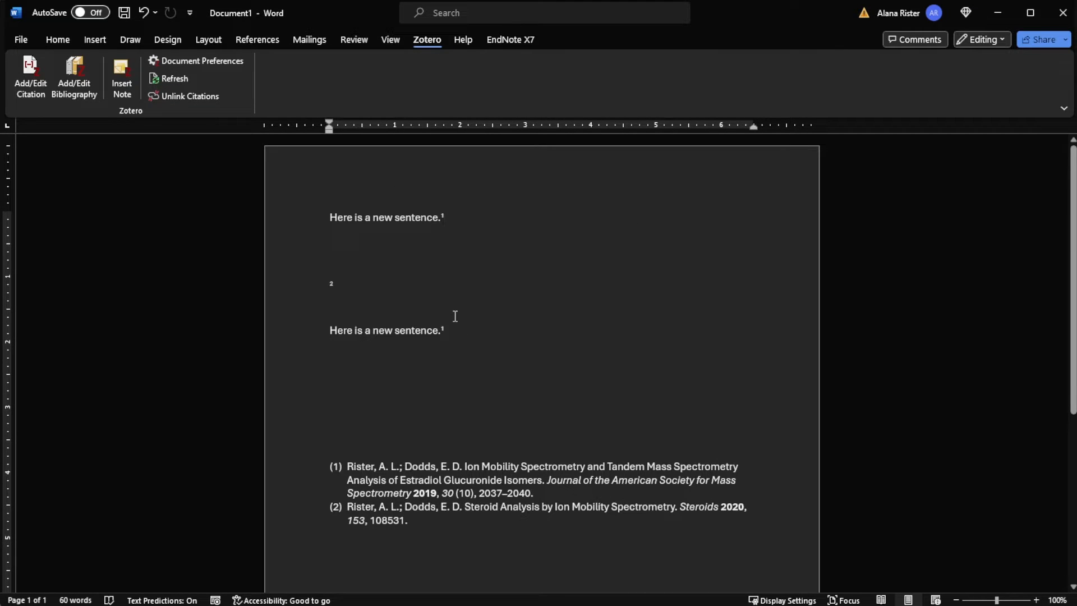
{"action": "left_click", "coordinate": [444, 217]}
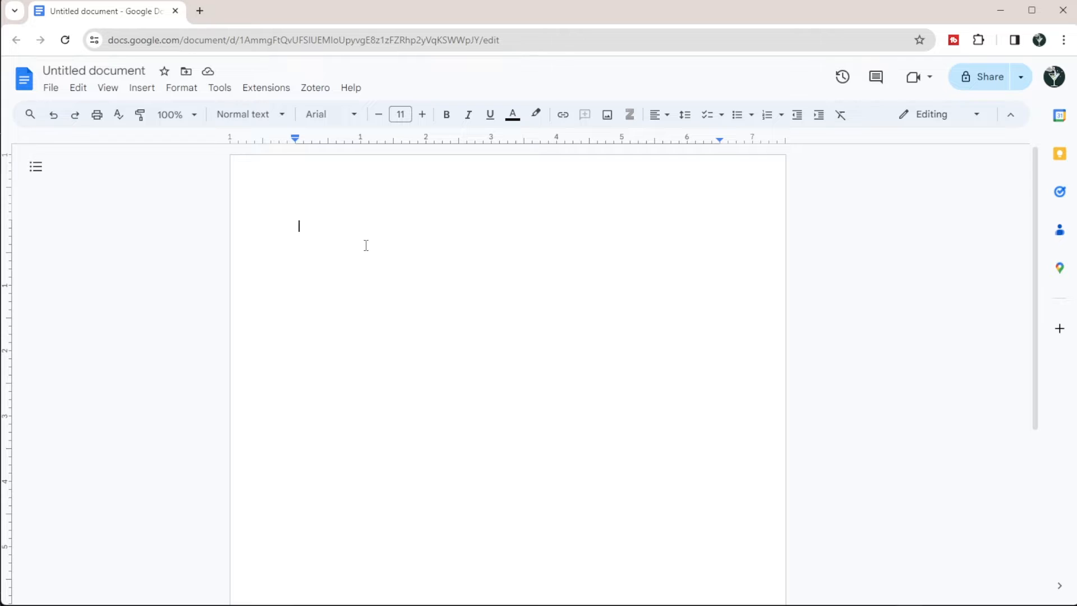
Cite the Rister and Dodds chromatography paper via a 'Ri' search and insert its bibliography.
{"action": "left_click", "coordinate": [315, 88]}
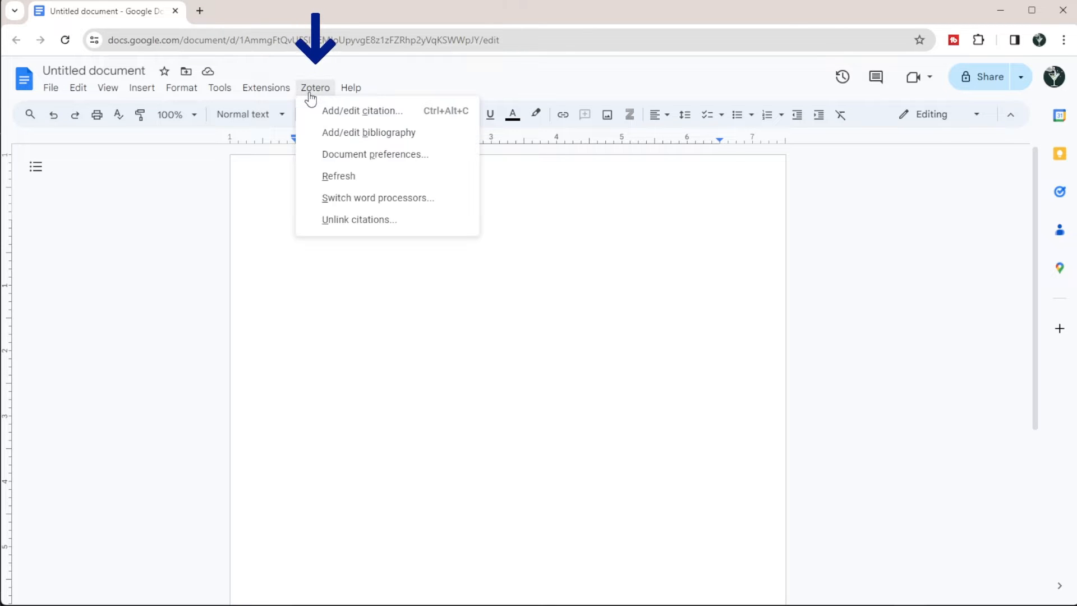
{"action": "mouse_move", "coordinate": [362, 111]}
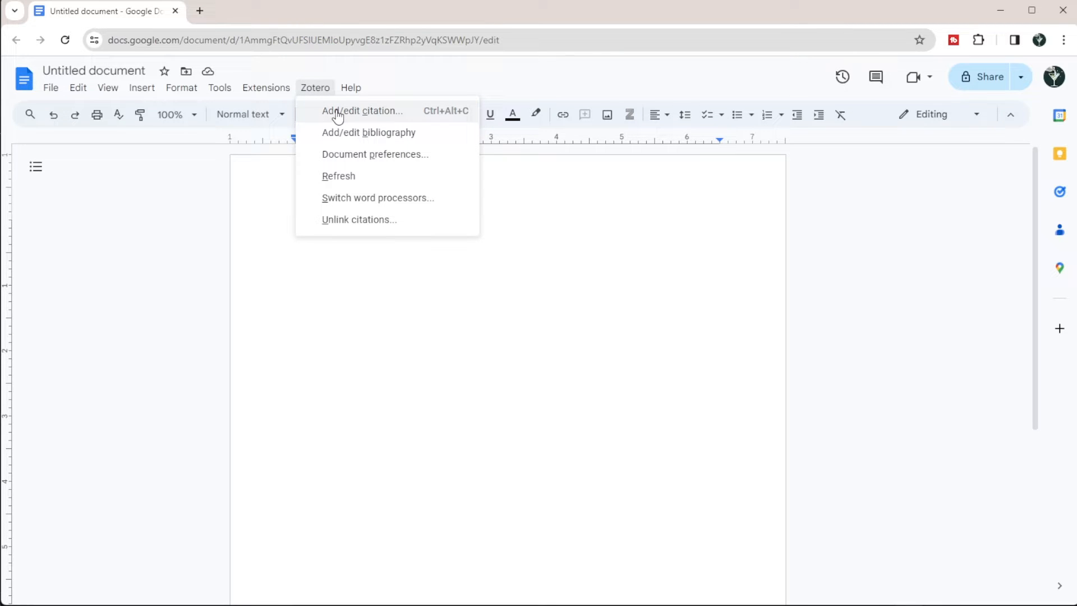
{"action": "left_click", "coordinate": [363, 111]}
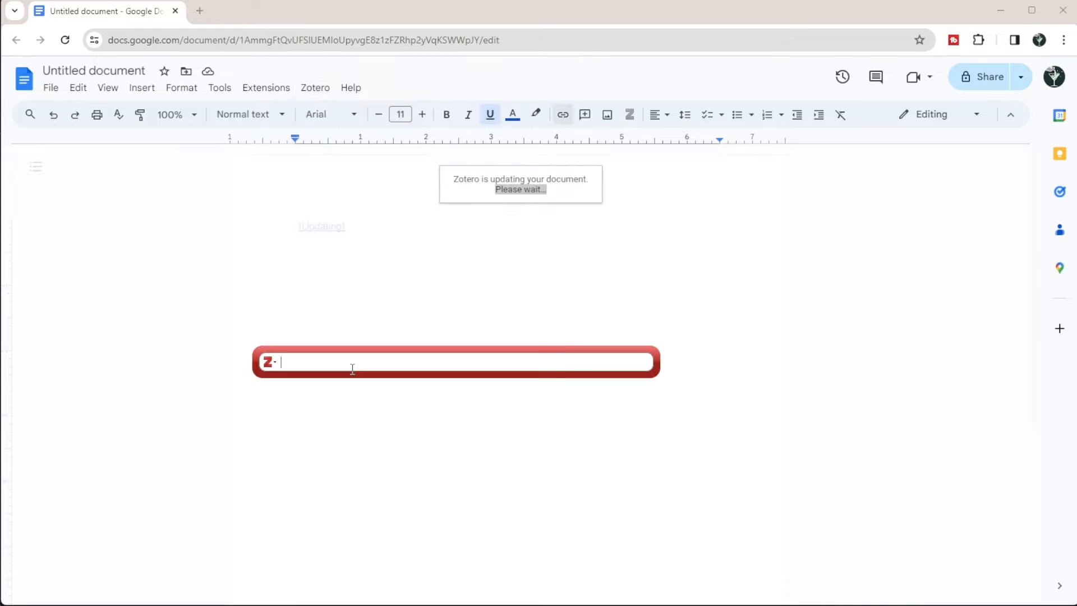
{"action": "type", "text": "Ri"}
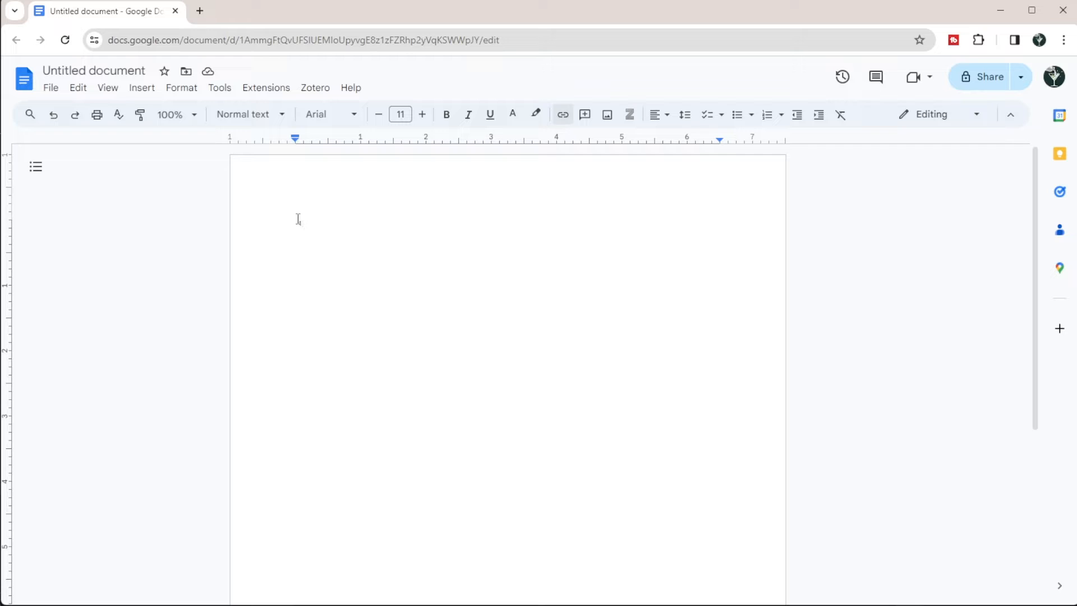
{"action": "left_click", "coordinate": [315, 88]}
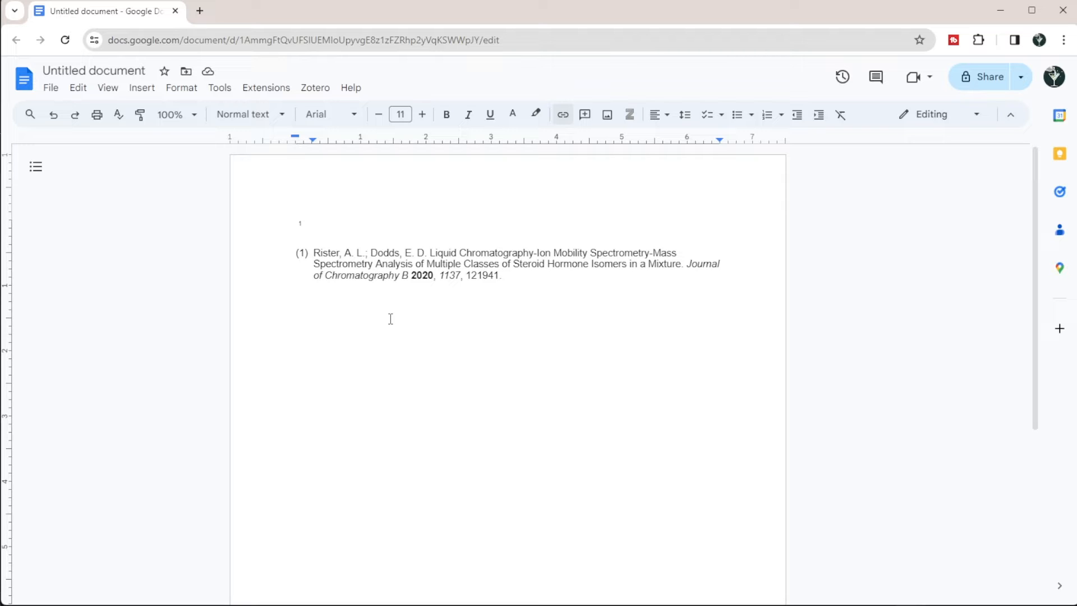
{"action": "left_click", "coordinate": [248, 7]}
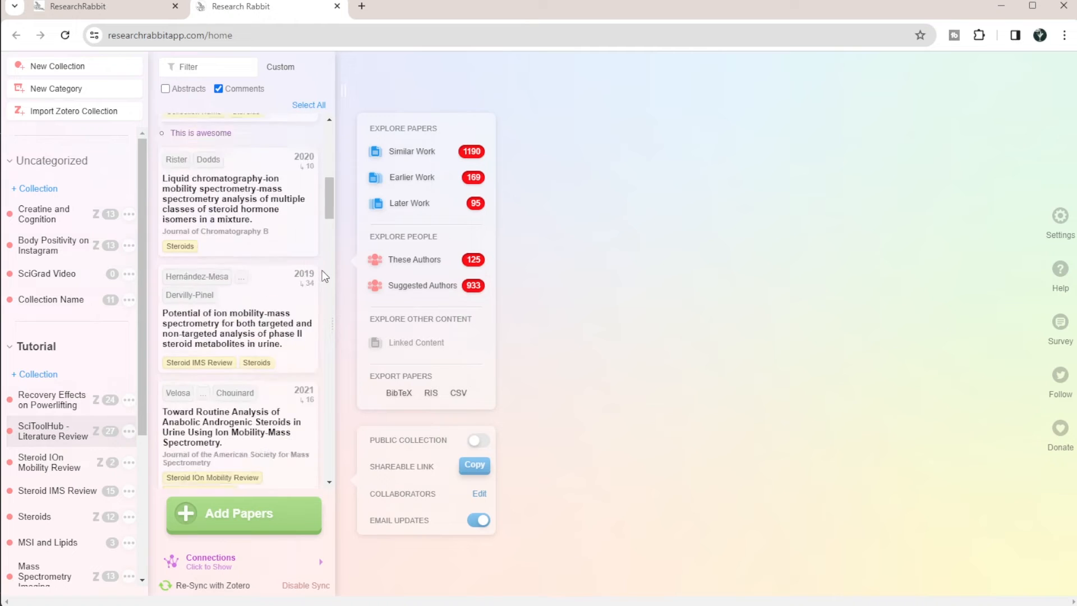
Scroll the ResearchRabbit collection to the Ray, Yamakawa and Maddox steroid papers.
{"action": "scroll", "scroll_direction": "down", "scroll_amount": 3}
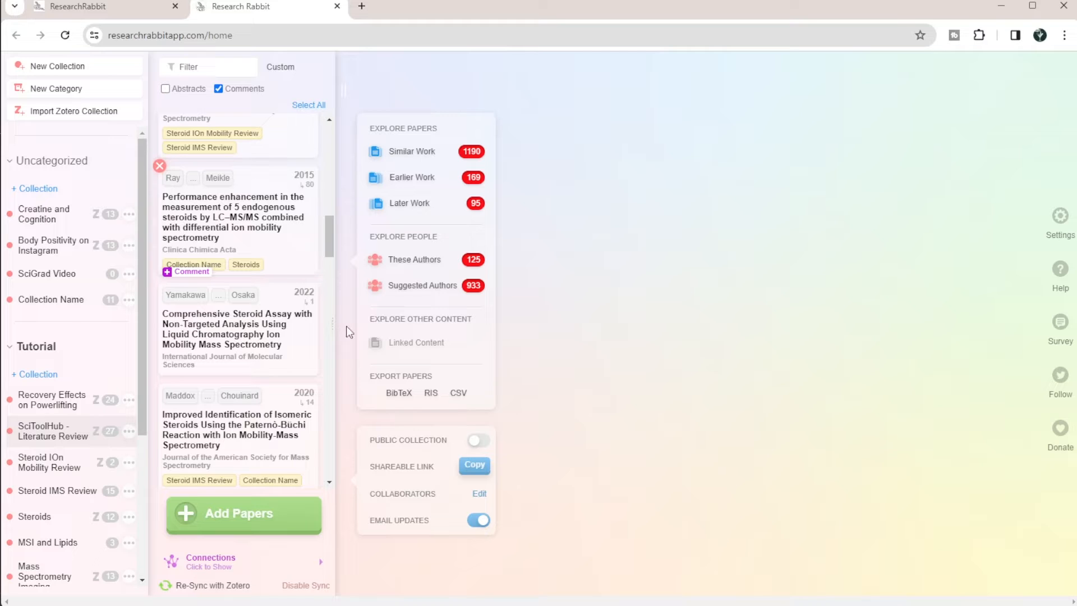
{"action": "mouse_move", "coordinate": [217, 585]}
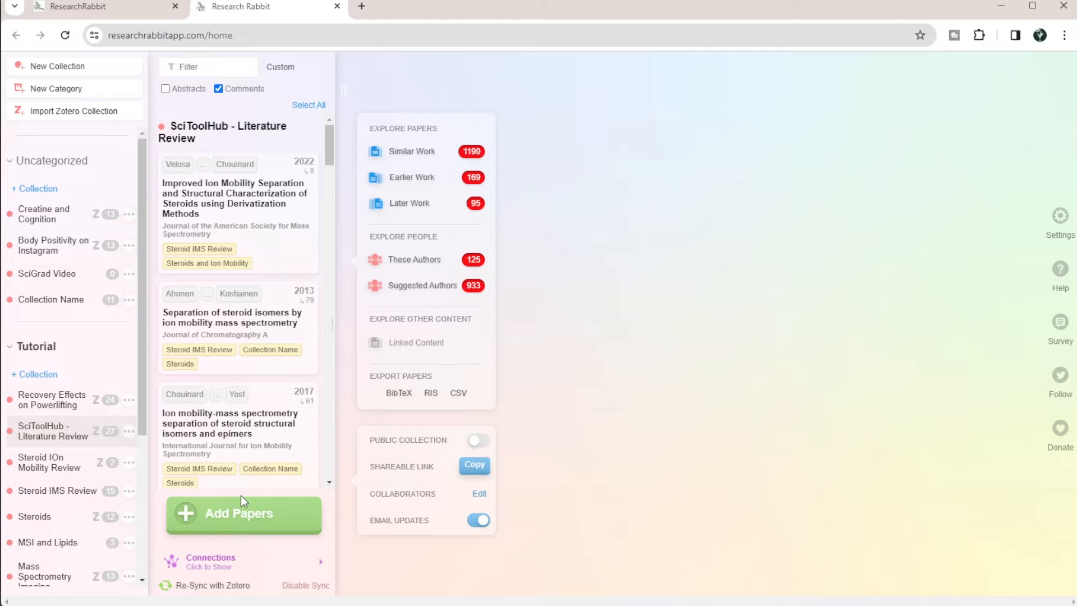
{"action": "mouse_move", "coordinate": [409, 550]}
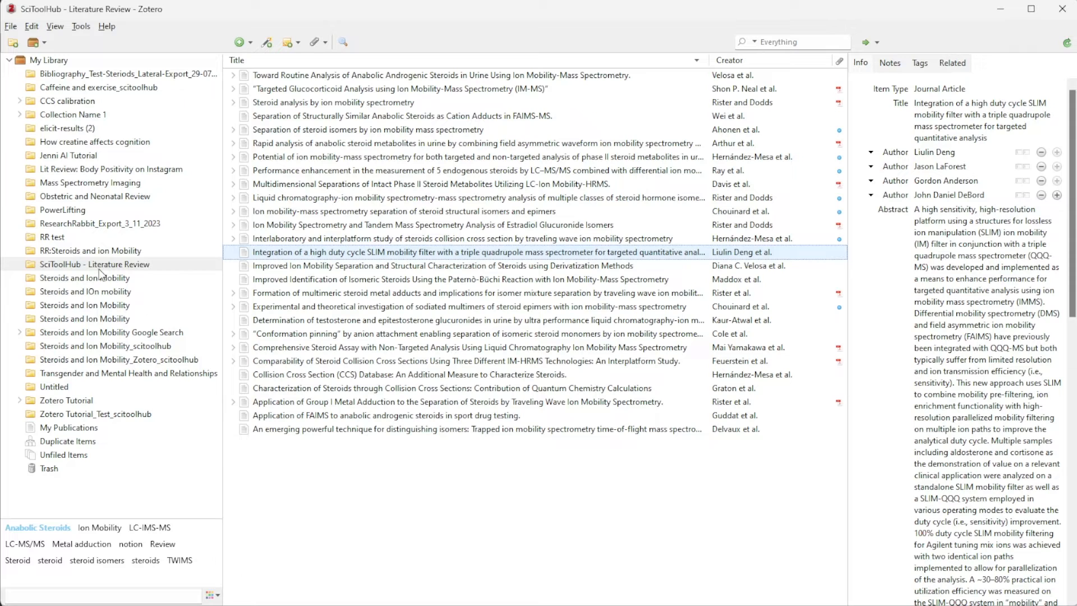
Click in Zotero's collections pane on SciToolHub - Literature Review.
{"action": "left_click", "coordinate": [474, 198]}
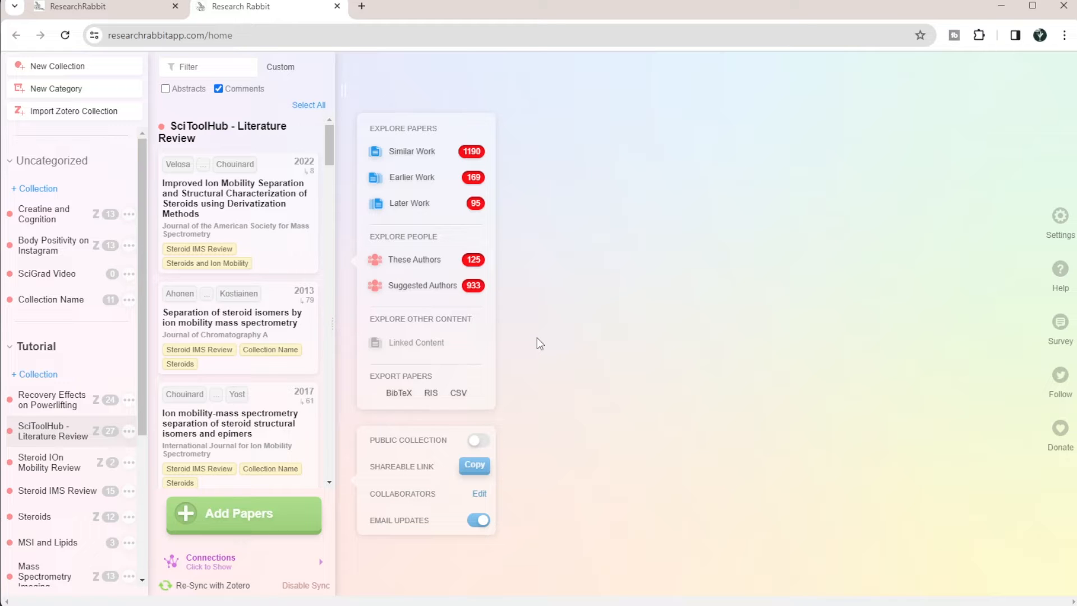
{"action": "mouse_move", "coordinate": [127, 137]}
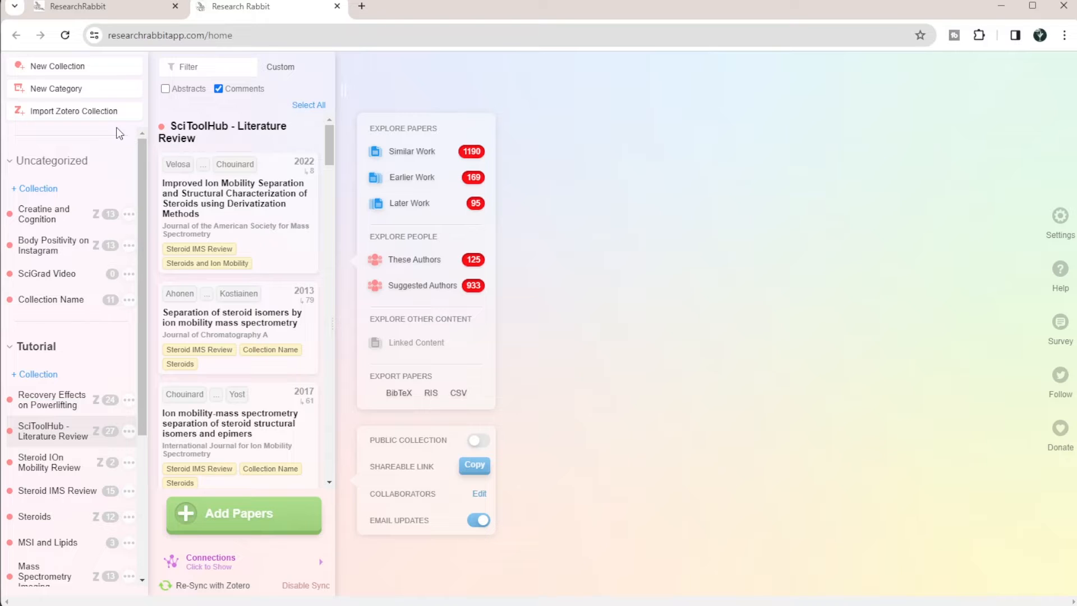
List syncable Zotero collections in ResearchRabbit, like Zotero Tutorial_Test_scitoolhub and steroid collections.
{"action": "left_click", "coordinate": [213, 585]}
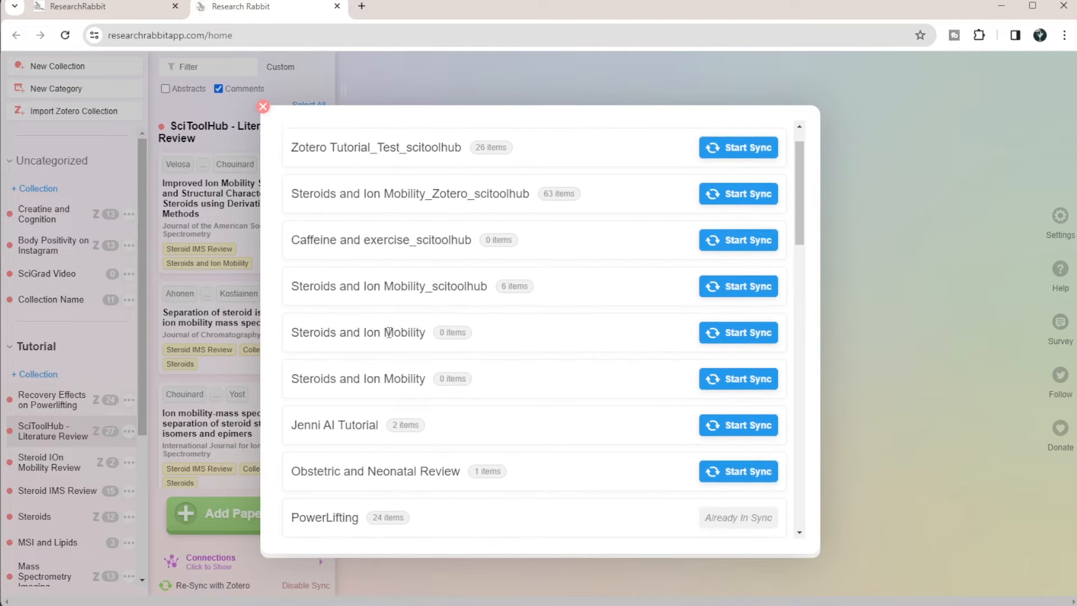
{"action": "scroll", "scroll_direction": "up", "scroll_amount": 3}
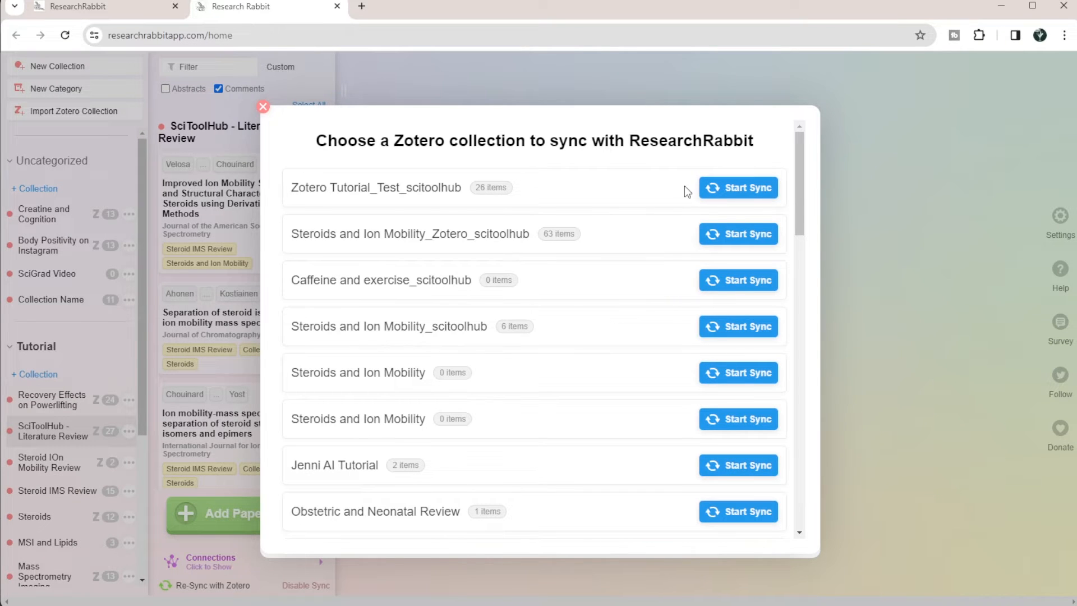
{"action": "mouse_move", "coordinate": [304, 144]}
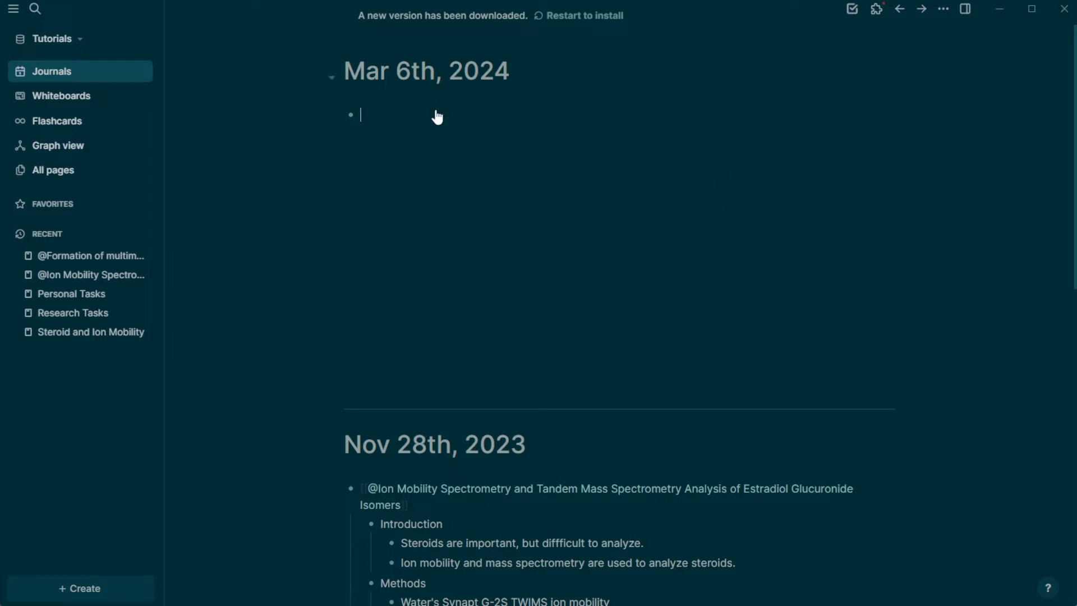
{"action": "mouse_move", "coordinate": [413, 162]}
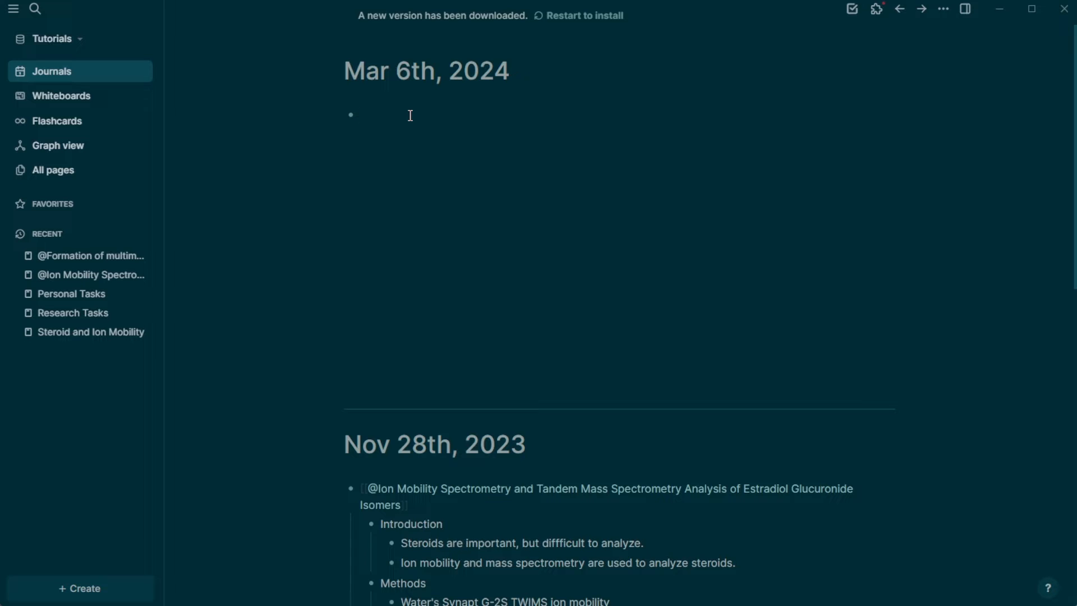
Place the cursor in the empty block under the Mar 6th, 2024 journal.
{"action": "left_click", "coordinate": [385, 115]}
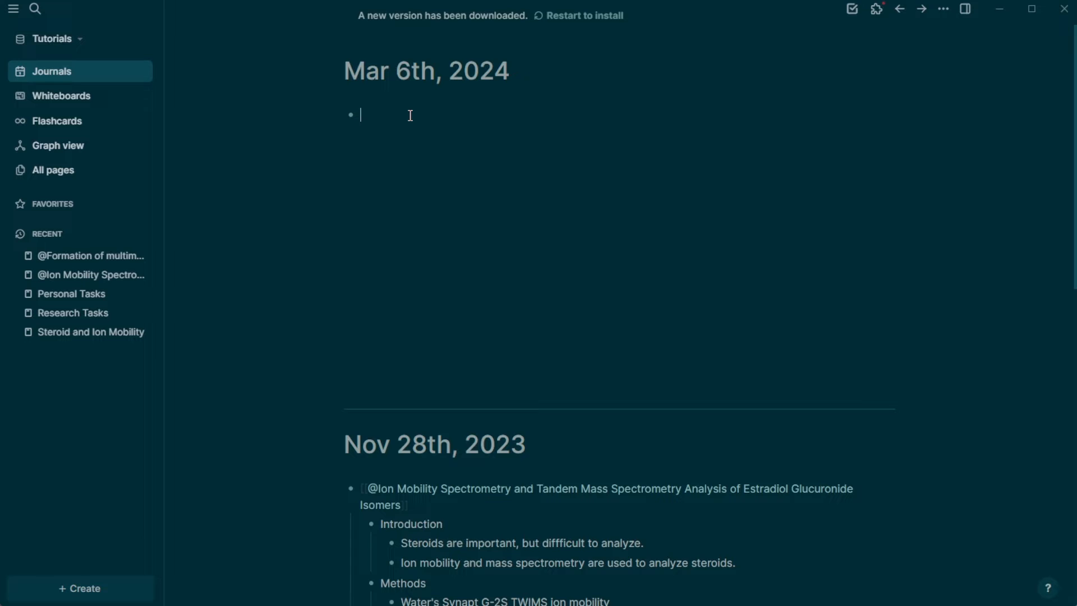
{"action": "mouse_move", "coordinate": [406, 113]}
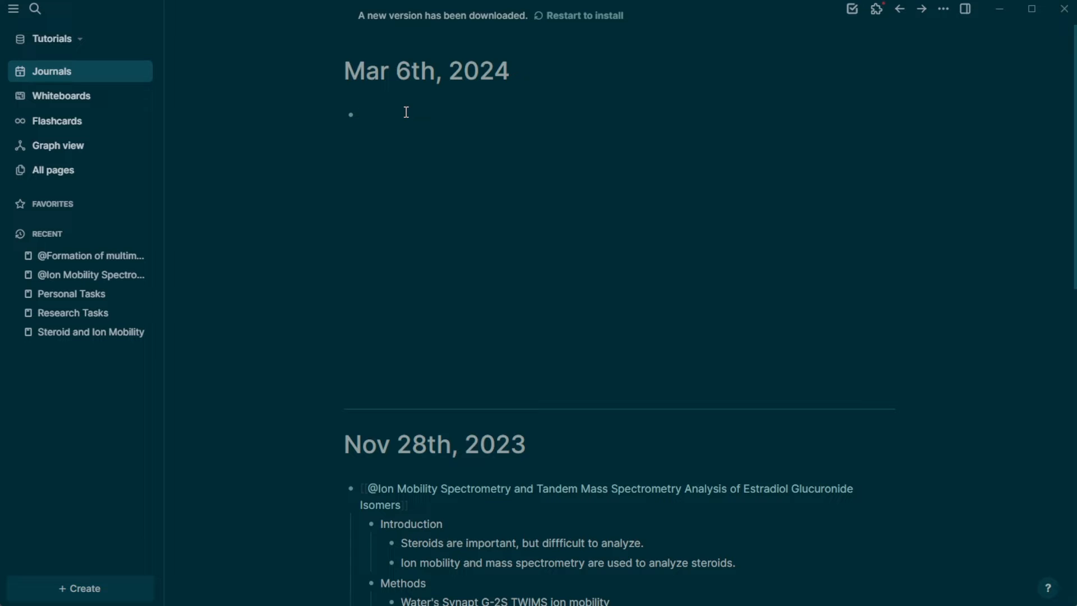
Insert the Rister Group I metal adduction paper using the /zotero command.
{"action": "type", "text": "/"}
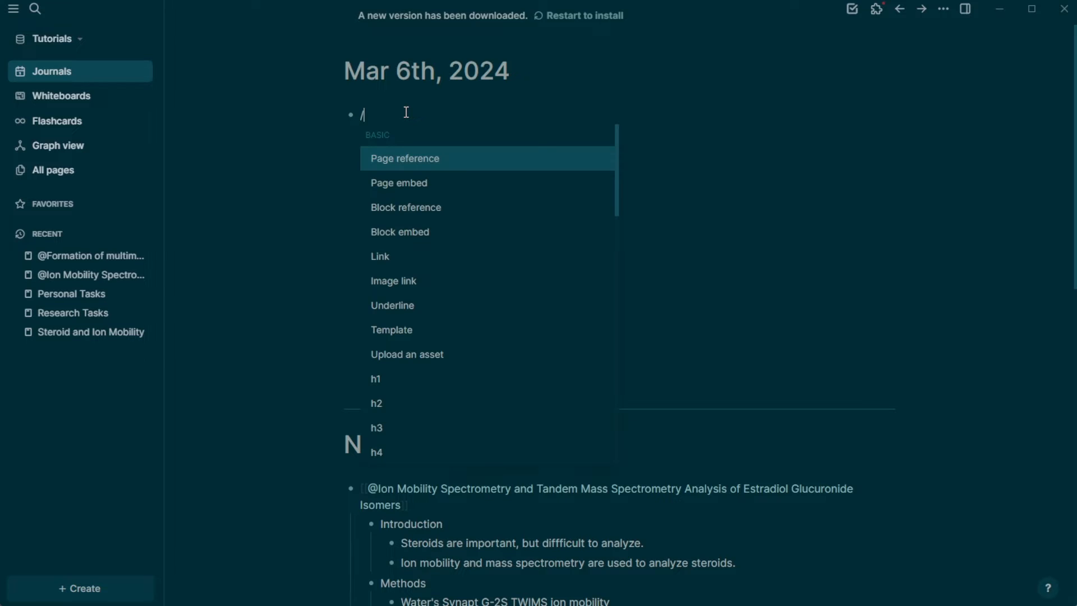
{"action": "type", "text": "zotero"}
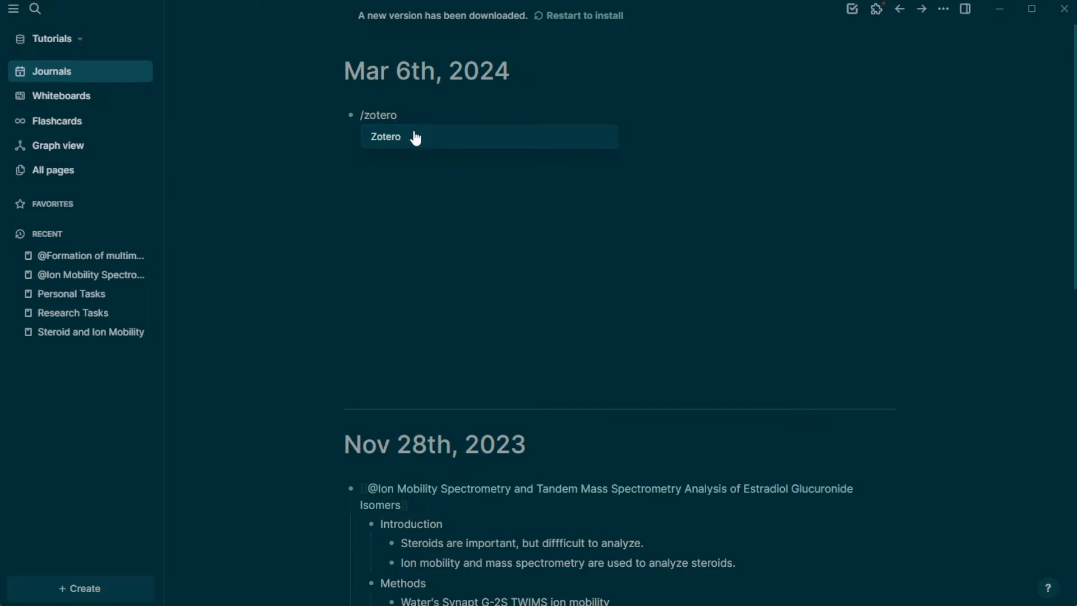
{"action": "left_click", "coordinate": [385, 136]}
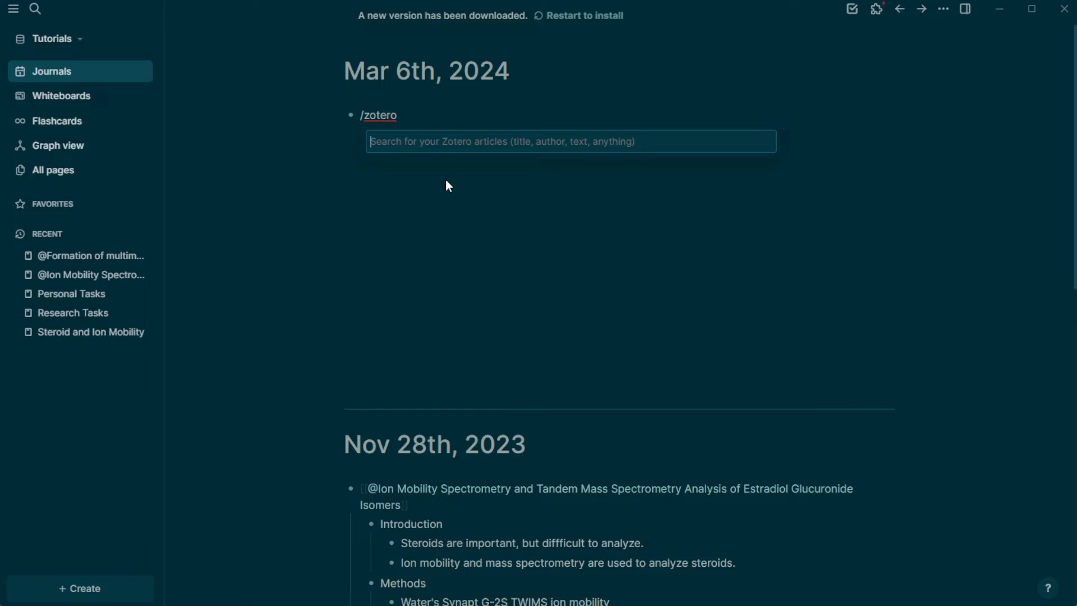
{"action": "type", "text": "Rister"}
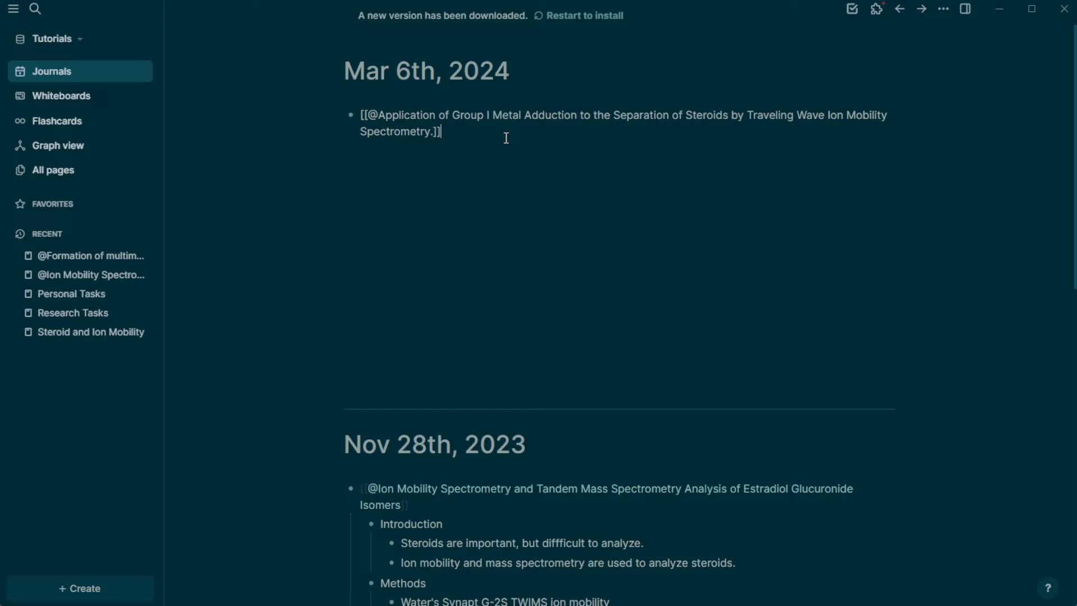
Add a sub-bullet 'This is an awesome paper!' and view the imported reference page.
{"action": "key", "text": "Enter"}
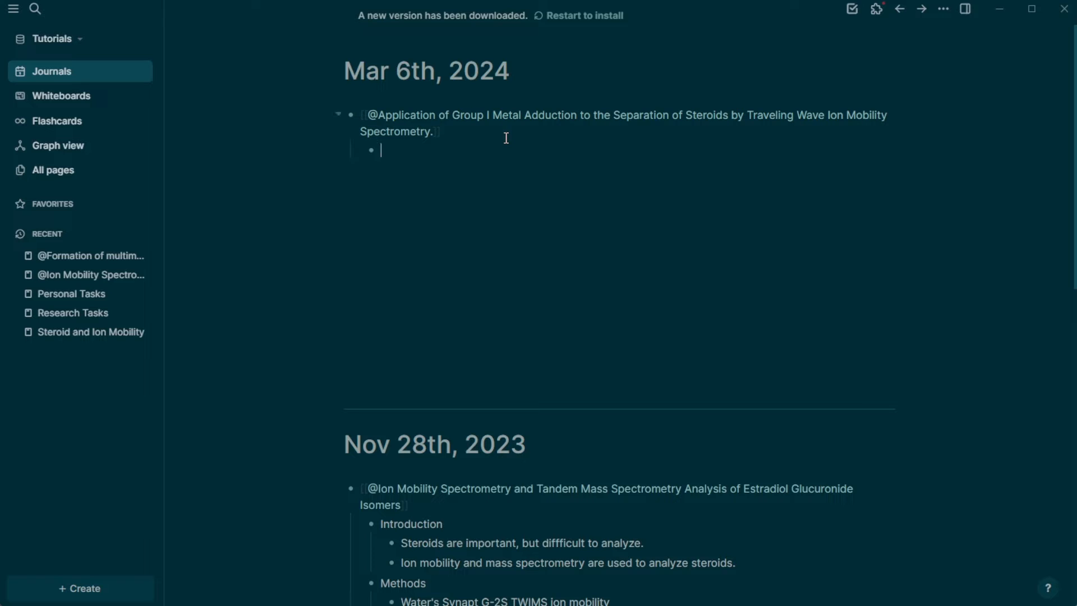
{"action": "type", "text": "This i"}
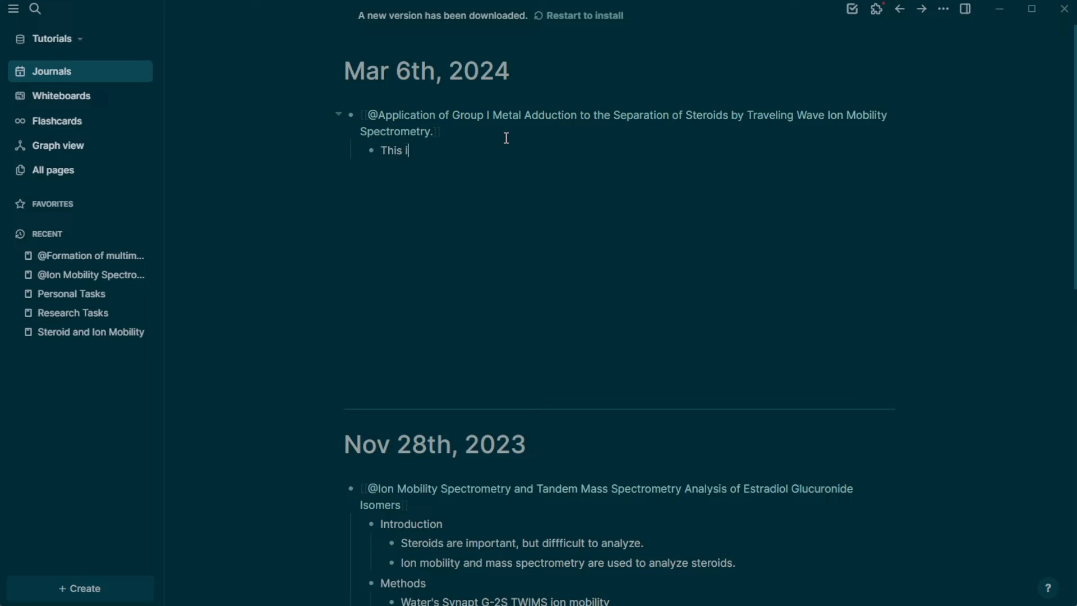
{"action": "type", "text": "s an awesome paper!"}
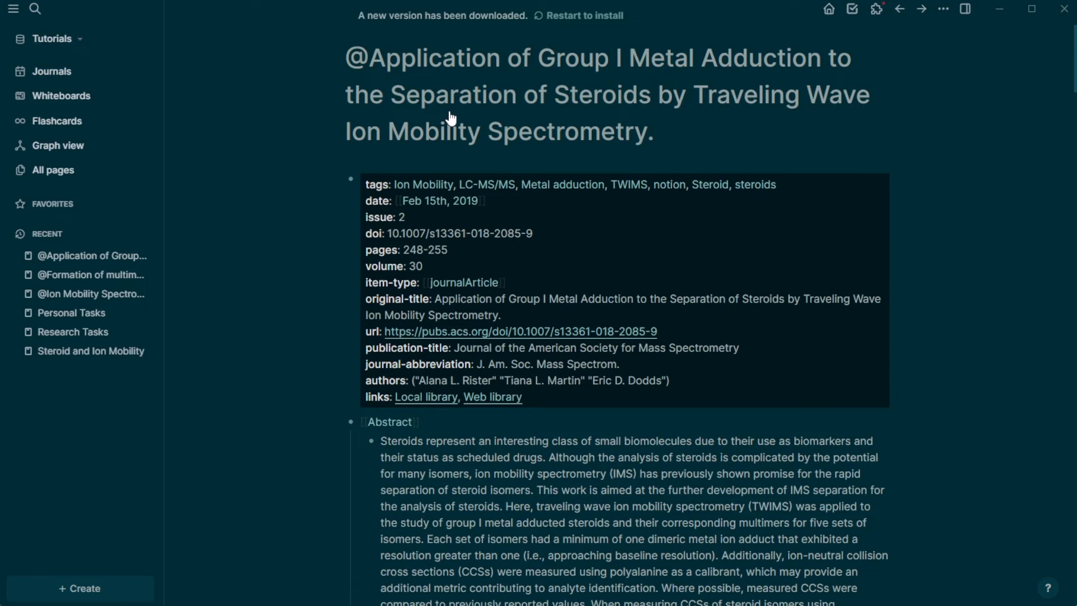
{"action": "scroll", "scroll_direction": "down", "scroll_amount": 3}
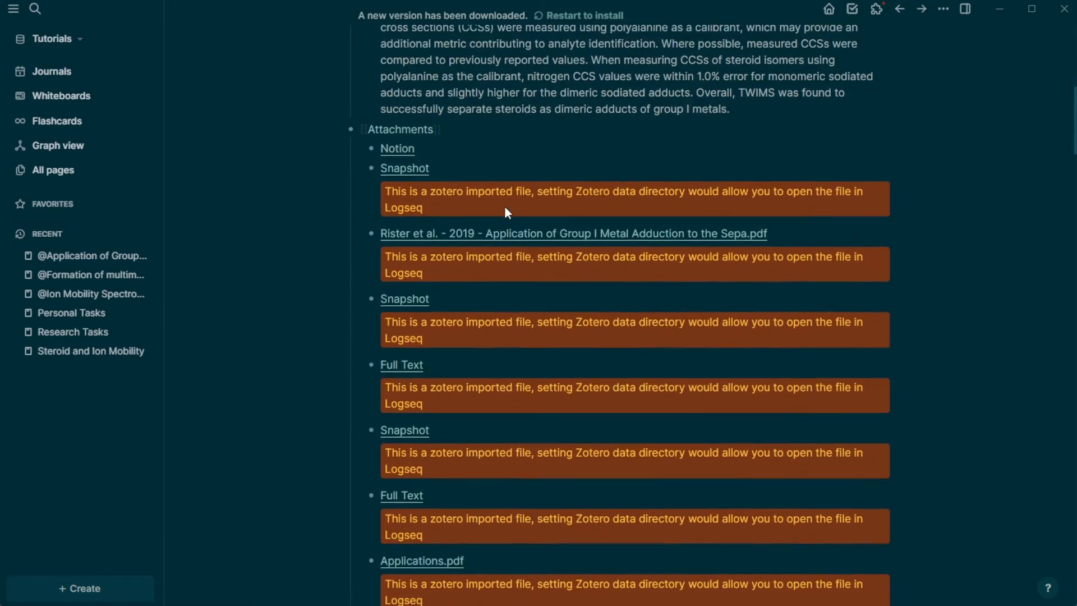
{"action": "scroll", "scroll_direction": "up", "scroll_amount": 3}
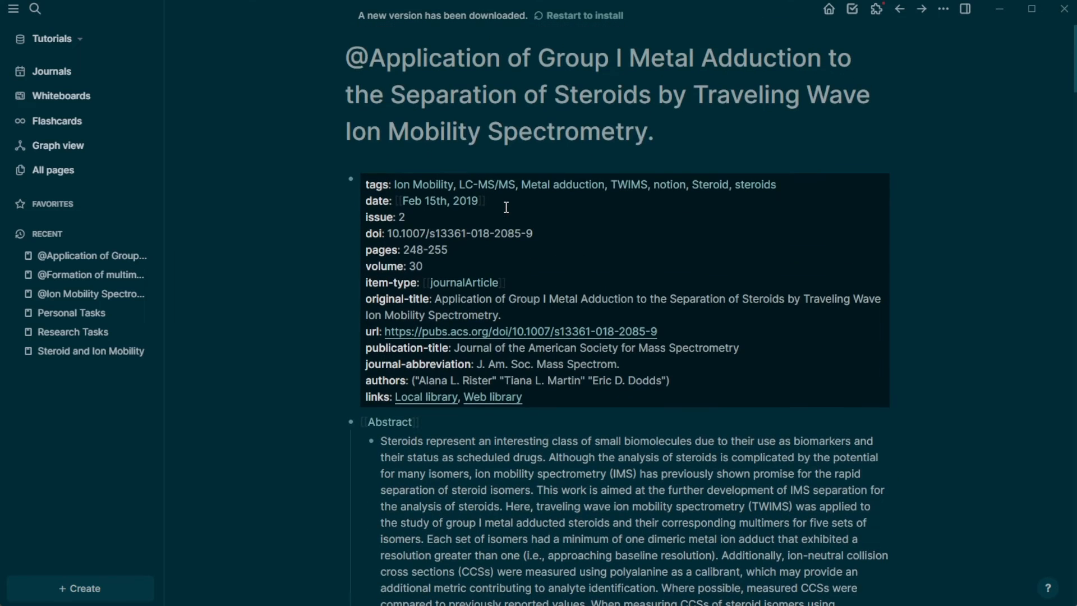
{"action": "mouse_move", "coordinate": [505, 208]}
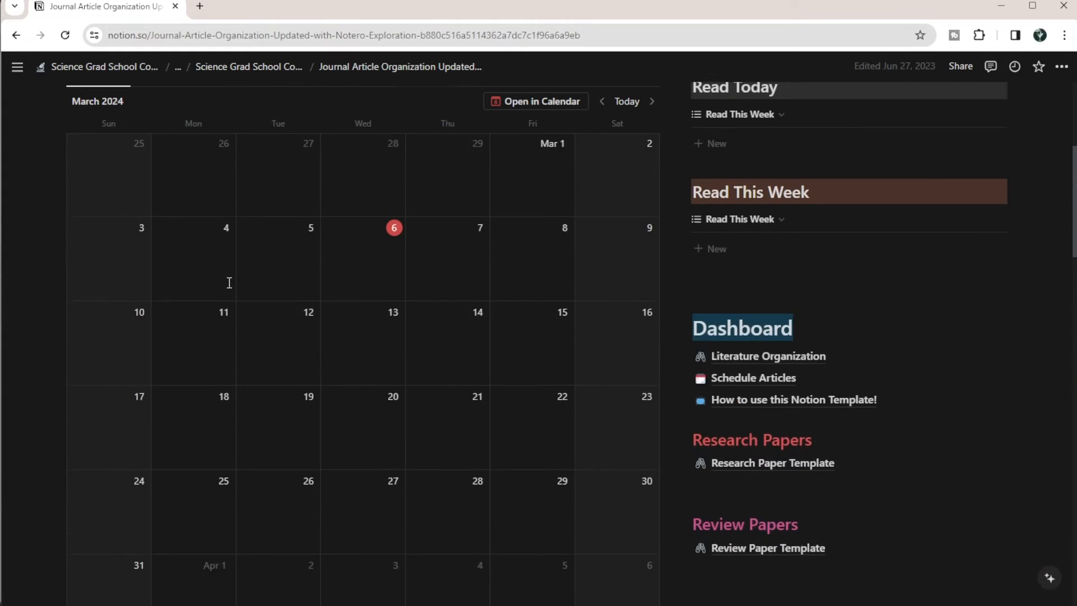
Scroll Notion's Journal Article Organization page to the Papers by Topic board.
{"action": "scroll", "scroll_direction": "up", "scroll_amount": 3}
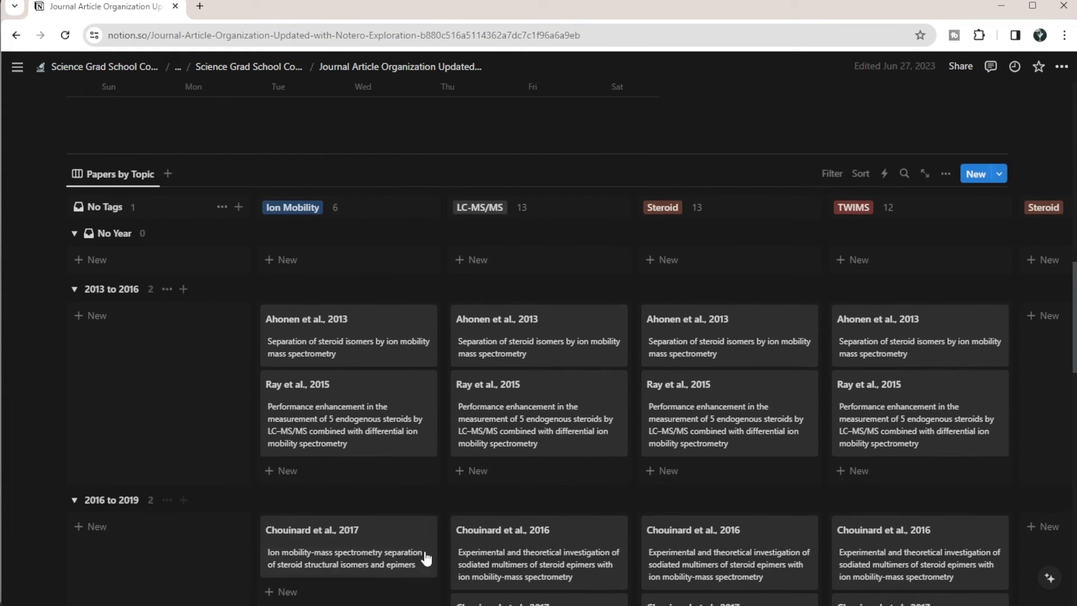
{"action": "scroll", "scroll_direction": "down", "scroll_amount": 3}
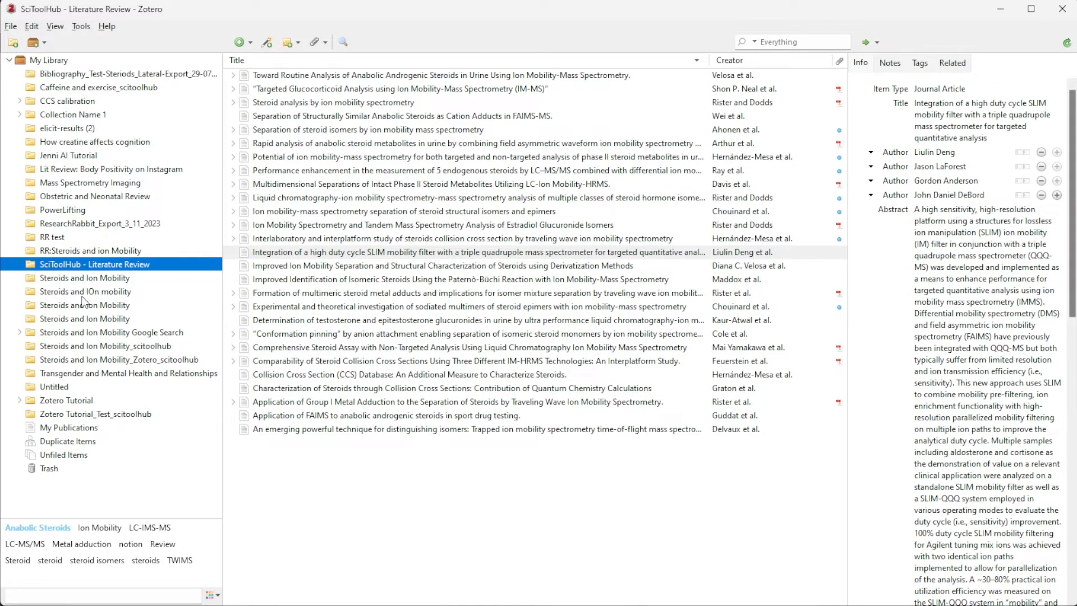
Review Notero's synced steroid collections in preferences, then close them.
{"action": "left_click", "coordinate": [81, 26]}
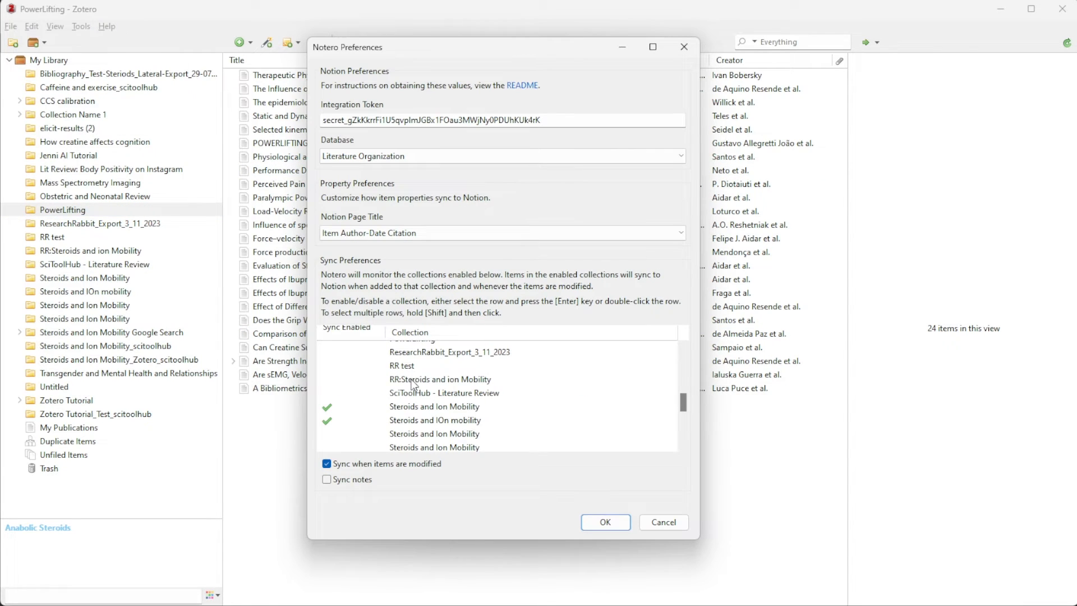
{"action": "left_click", "coordinate": [440, 378]}
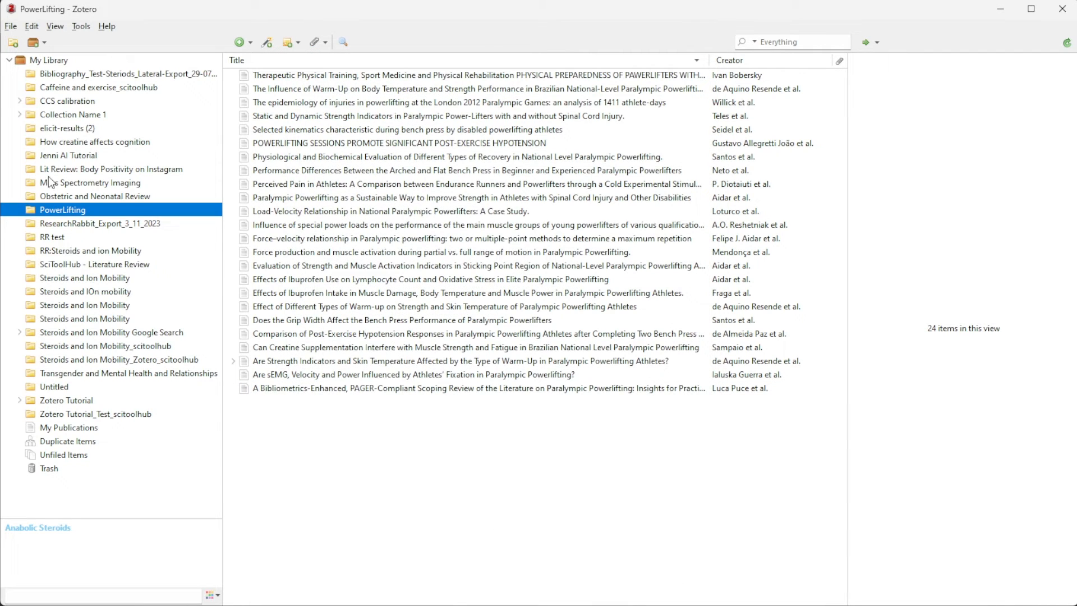
Tag the Kaur-Atwal testosterone glucuronides paper in RR:Steroids and ion Mobility with LC-IMS-MS.
{"action": "left_click", "coordinate": [91, 250]}
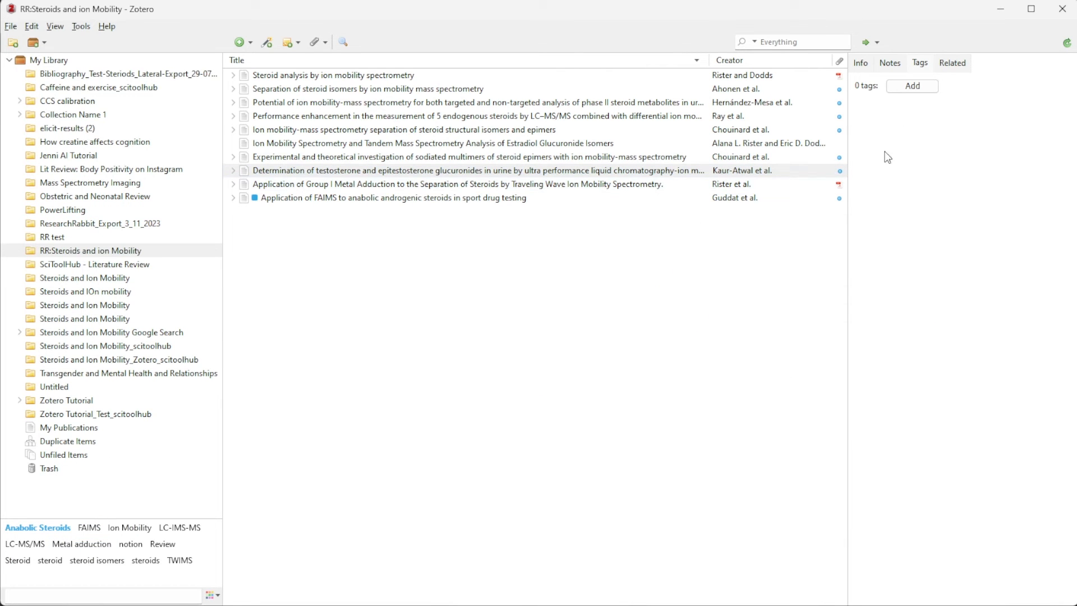
{"action": "left_click", "coordinate": [911, 86]}
{"action": "type", "text": "LC-IMS-MS"}
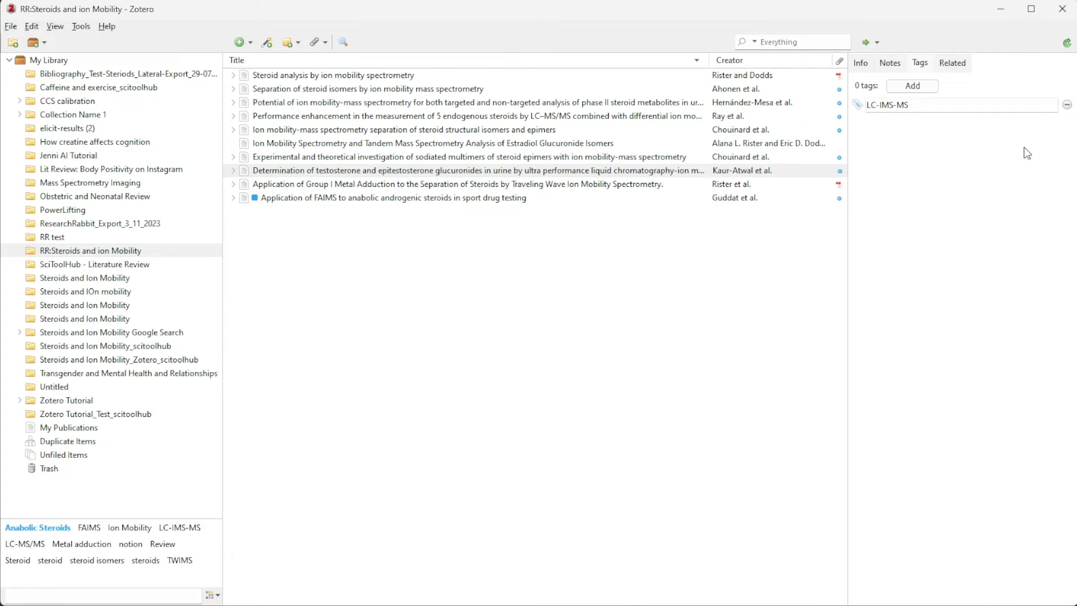
{"action": "left_click", "coordinate": [477, 171]}
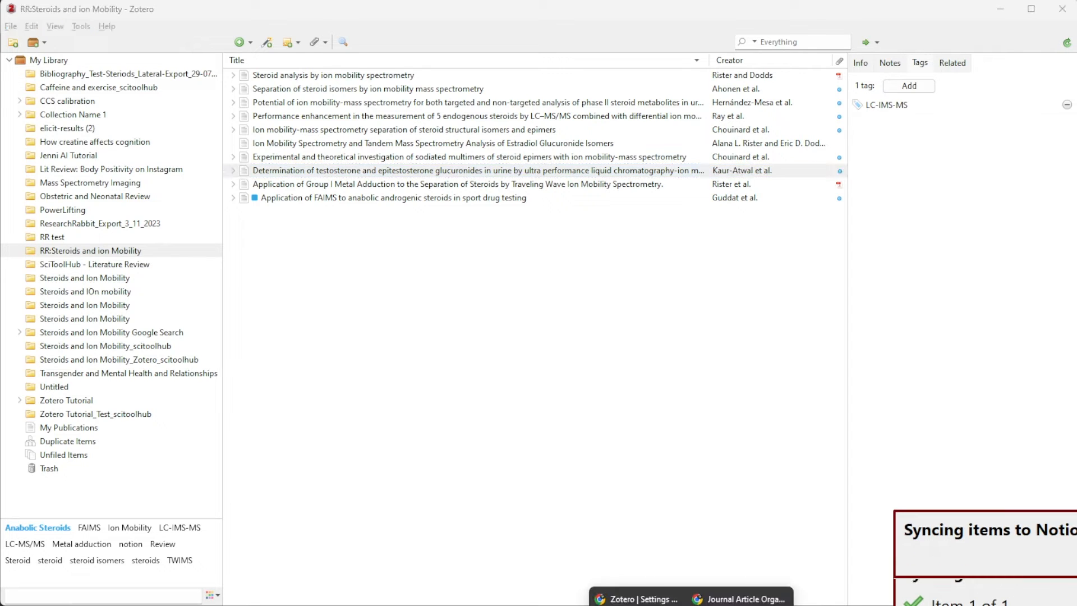
{"action": "left_click", "coordinate": [738, 597]}
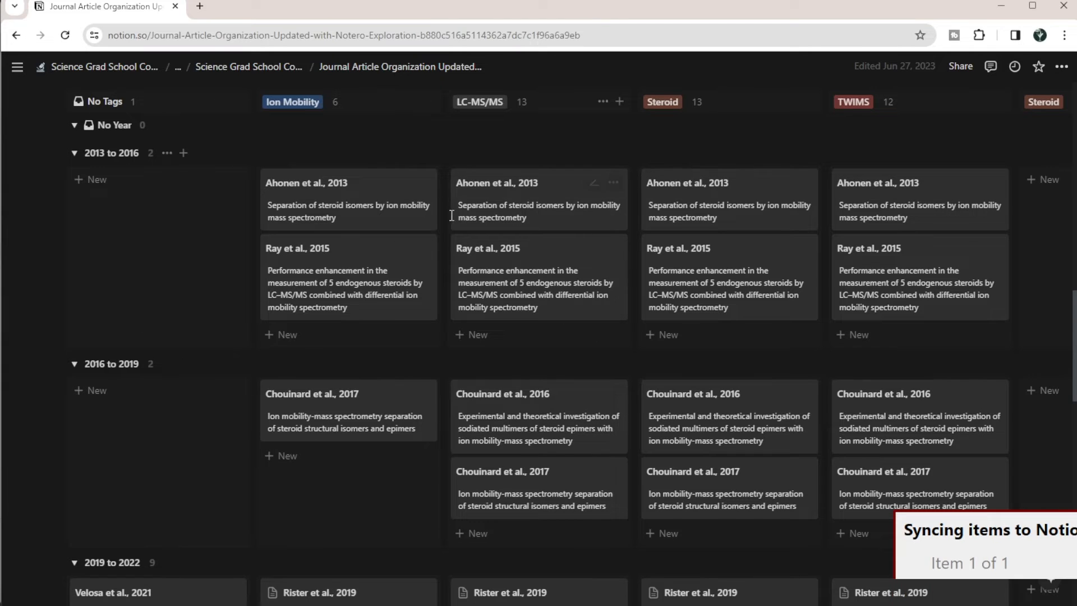
Scroll Notion to Papers by Topic to find the Kaur-Atwal paper under LC-IMS-MS.
{"action": "scroll", "scroll_direction": "down", "scroll_amount": 3}
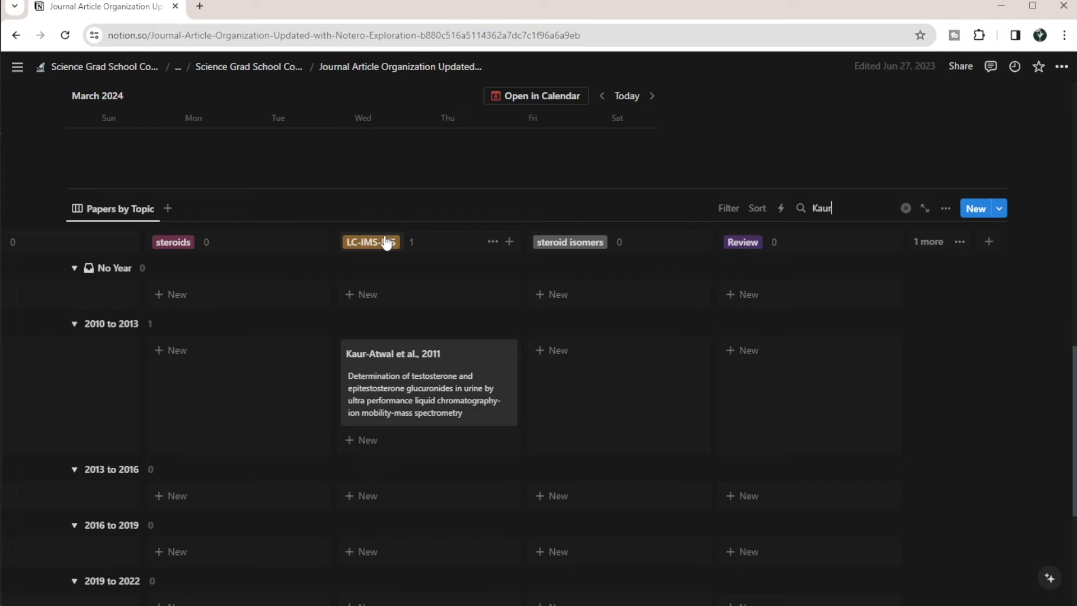
{"action": "mouse_move", "coordinate": [281, 359]}
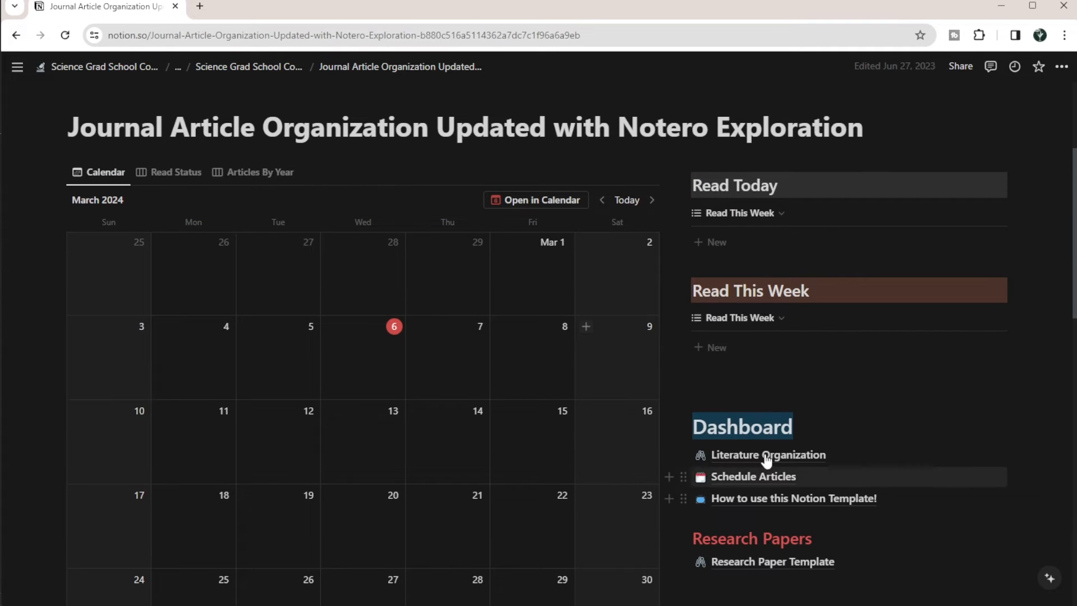
Check the Kaur-Atwal 2011 entry's LC-IMS-MS tag and collections in Literature Organization.
{"action": "left_click", "coordinate": [768, 454]}
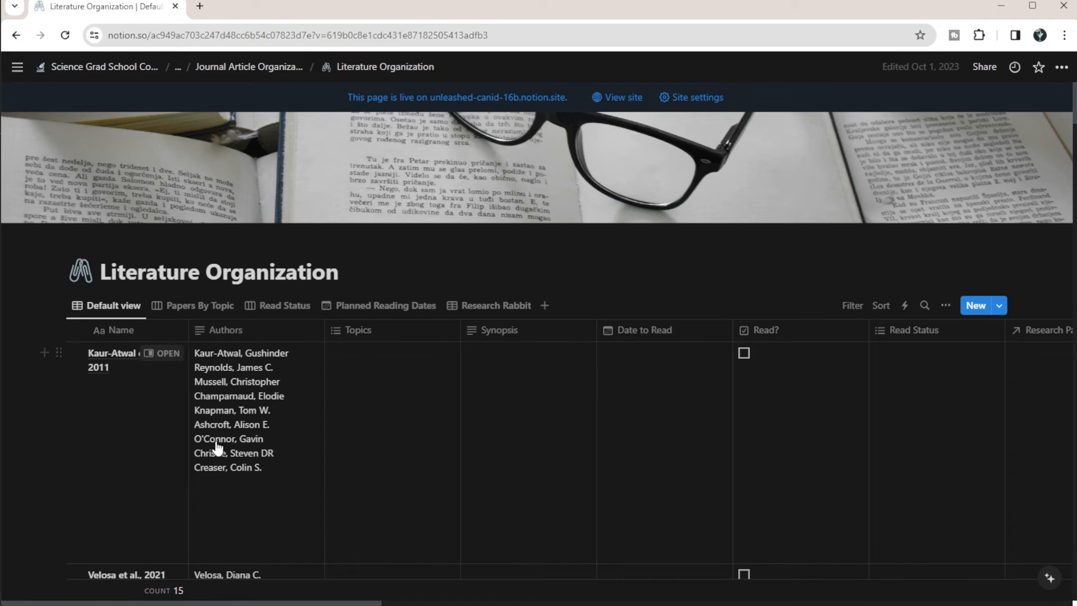
{"action": "scroll", "scroll_direction": "right", "scroll_amount": 3}
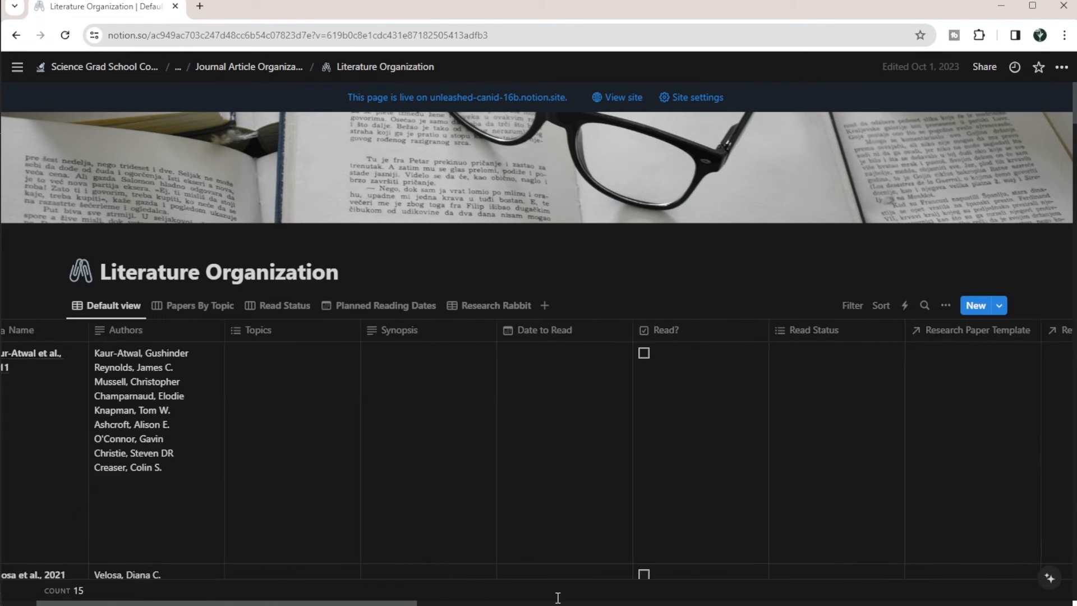
{"action": "scroll", "scroll_direction": "right", "scroll_amount": 3}
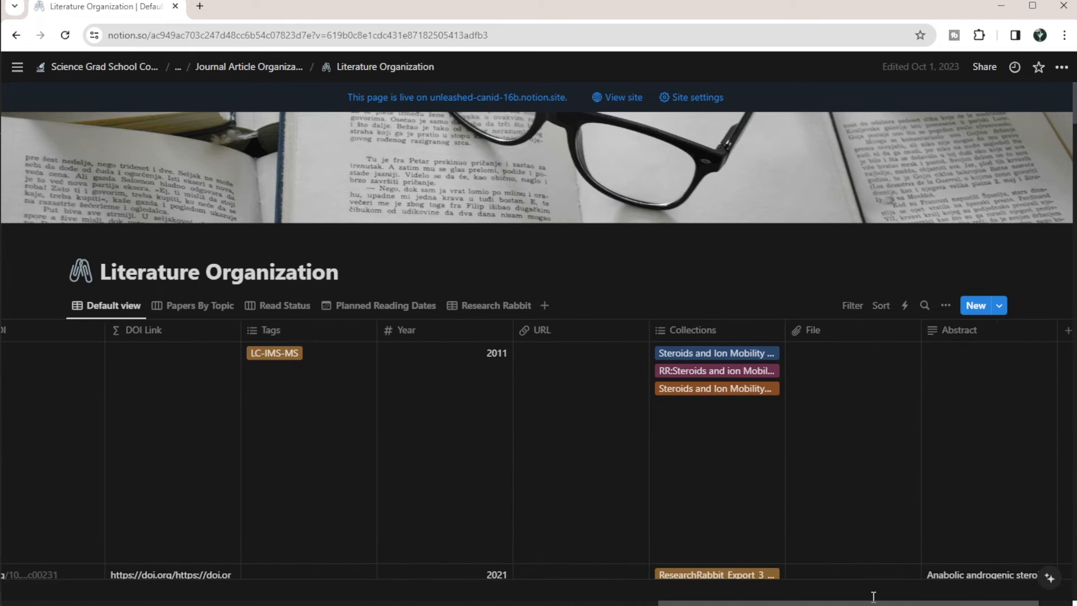
{"action": "scroll", "scroll_direction": "left", "scroll_amount": 3}
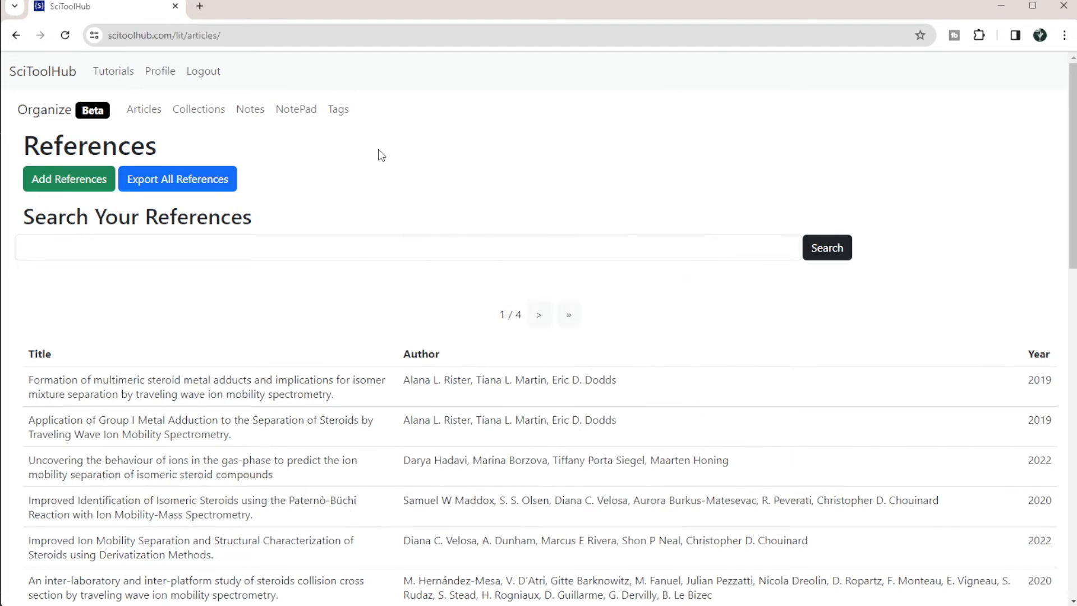
Import the Steroids and Ion Mobility Zotero collection, with notes, into SciToolHub references.
{"action": "left_click", "coordinate": [68, 178]}
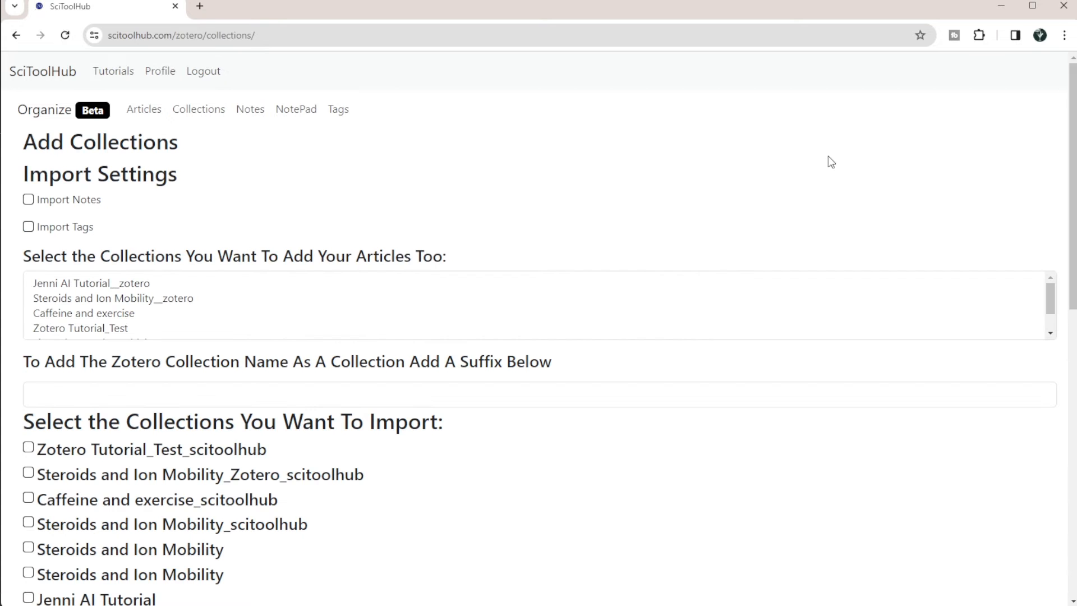
{"action": "mouse_move", "coordinate": [495, 227]}
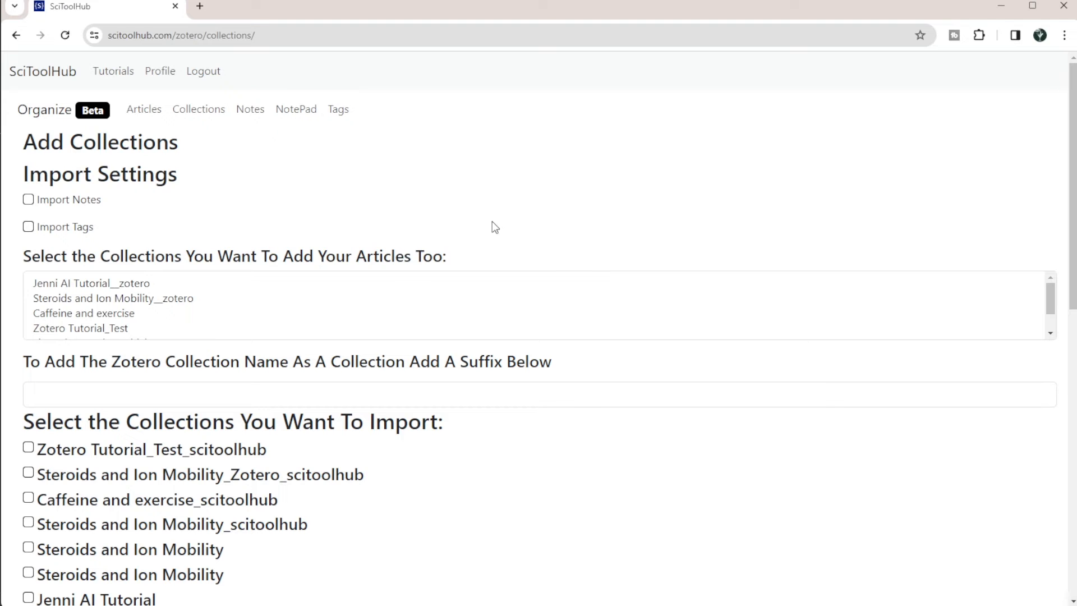
{"action": "left_click", "coordinate": [28, 199]}
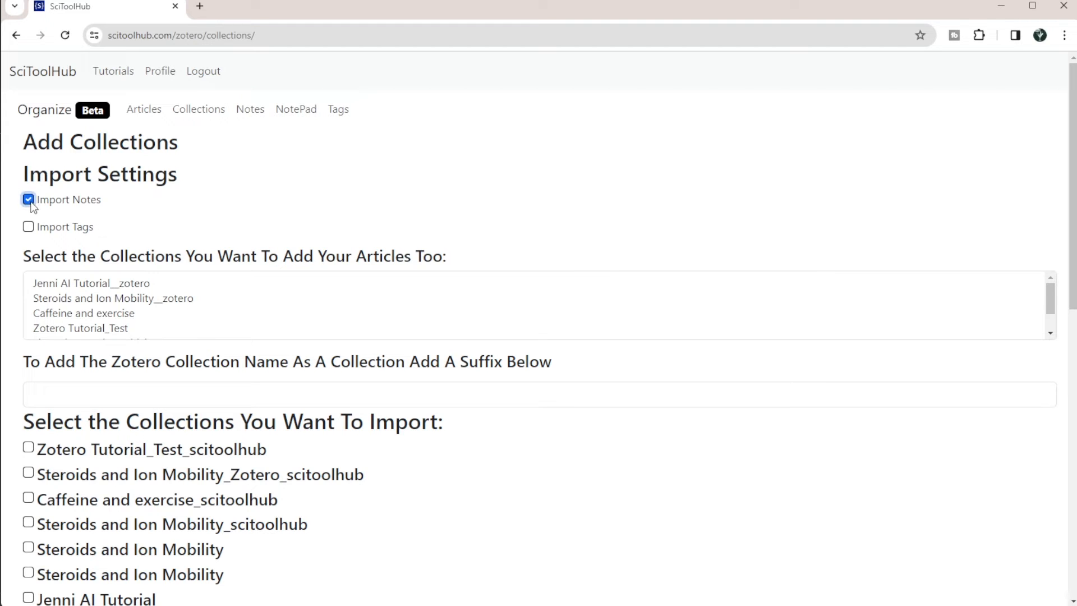
{"action": "scroll", "scroll_direction": "down", "scroll_amount": 3}
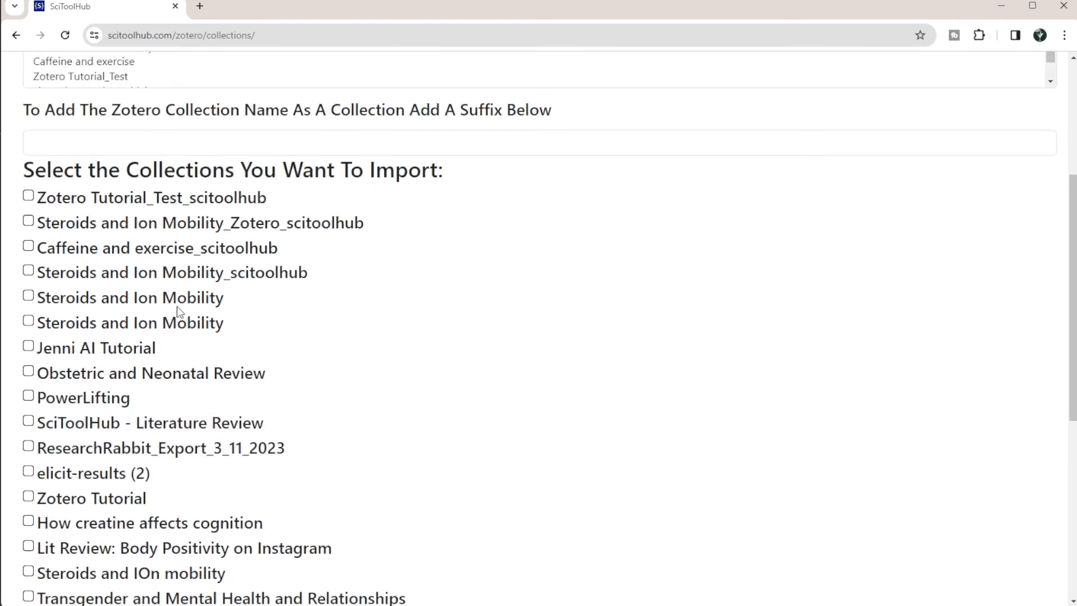
{"action": "left_click", "coordinate": [28, 296]}
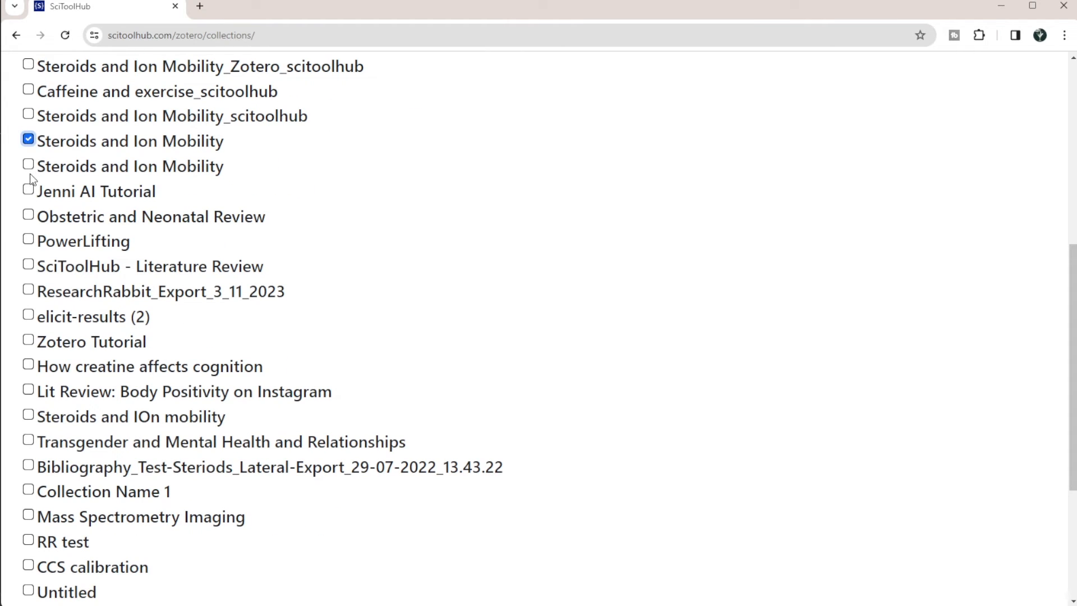
{"action": "scroll", "scroll_direction": "down", "scroll_amount": 3}
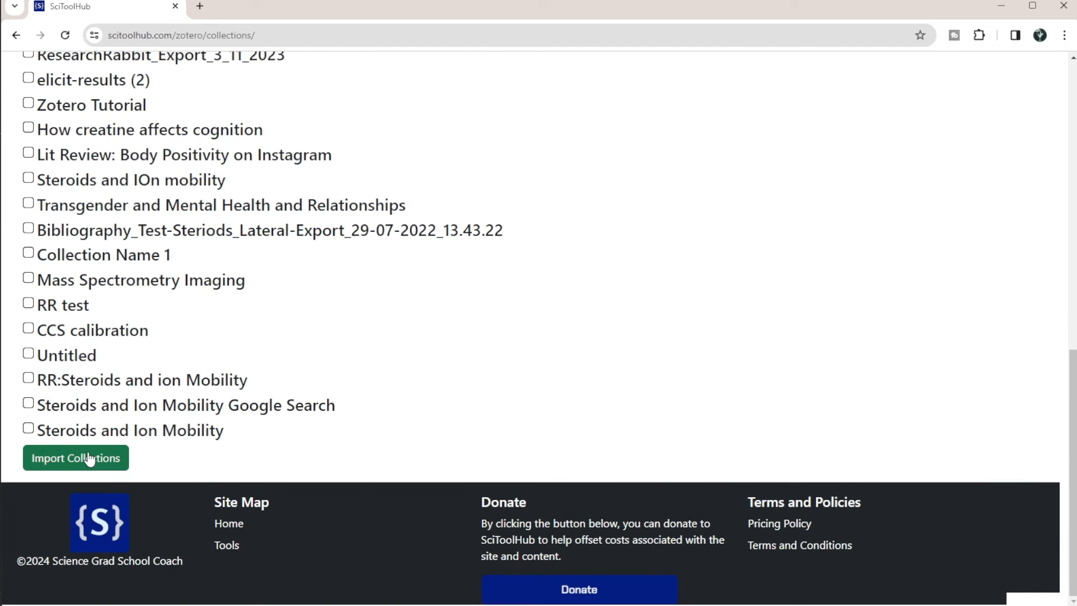
{"action": "left_click", "coordinate": [76, 457]}
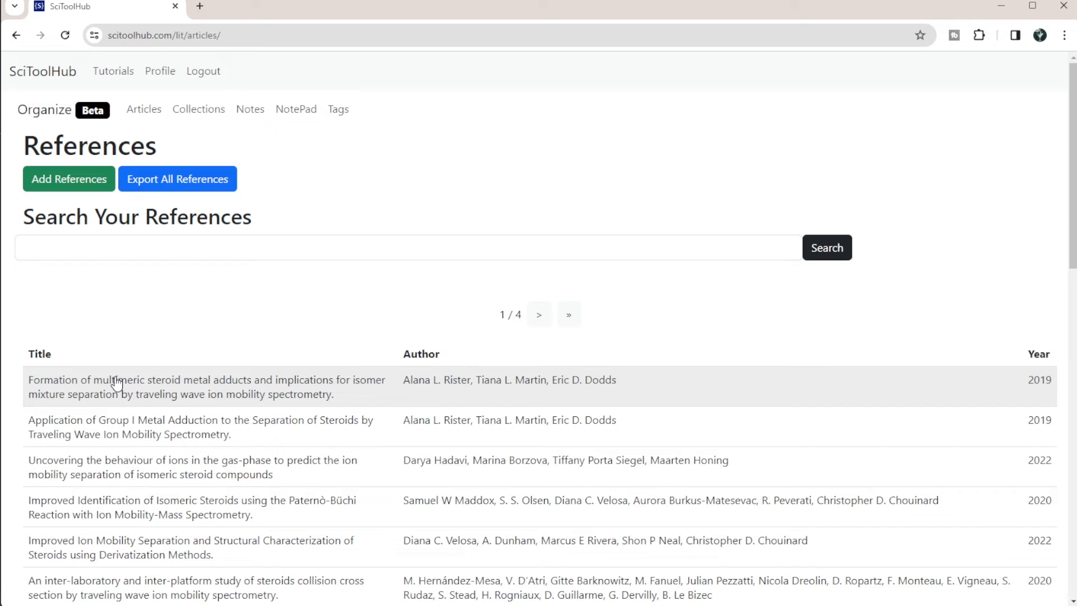
{"action": "mouse_move", "coordinate": [296, 111]}
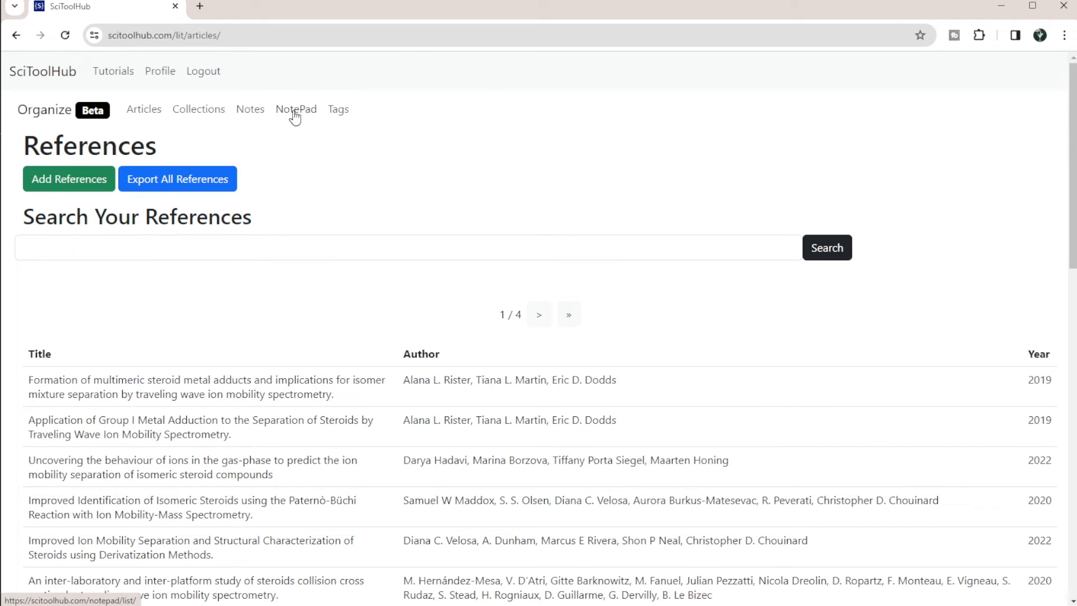
{"action": "mouse_move", "coordinate": [305, 238]}
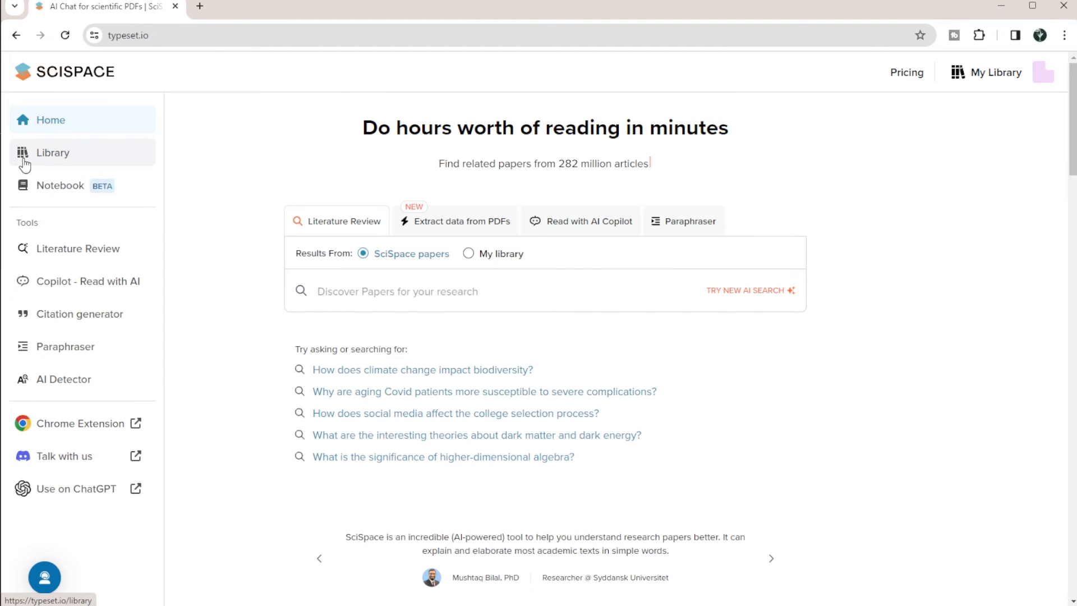
Open the 37-file SciSpace Library and its Import from Zotero collection list.
{"action": "left_click", "coordinate": [51, 152]}
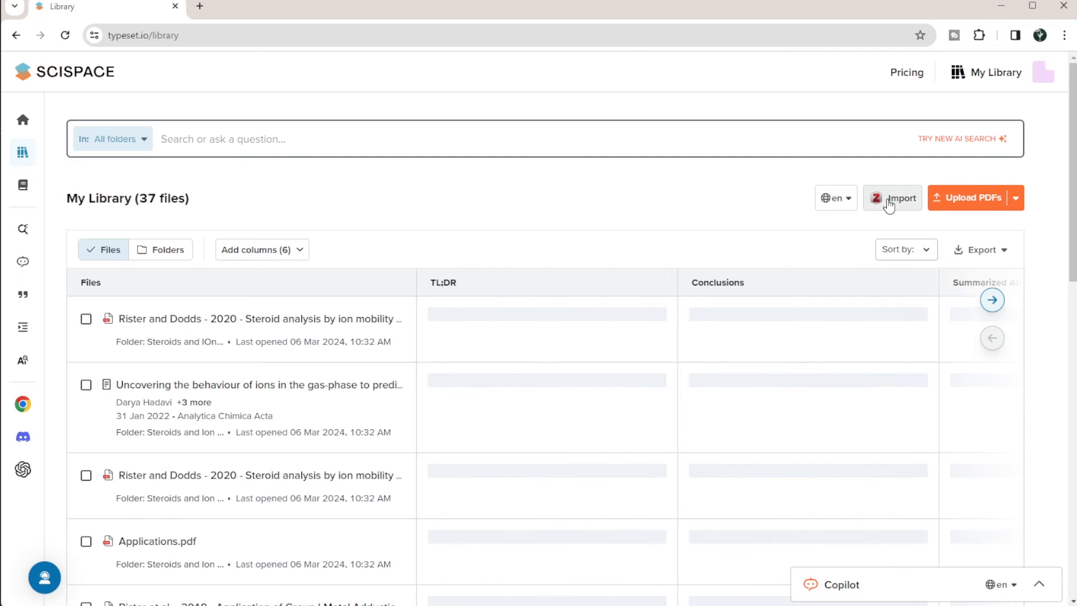
{"action": "left_click", "coordinate": [892, 197]}
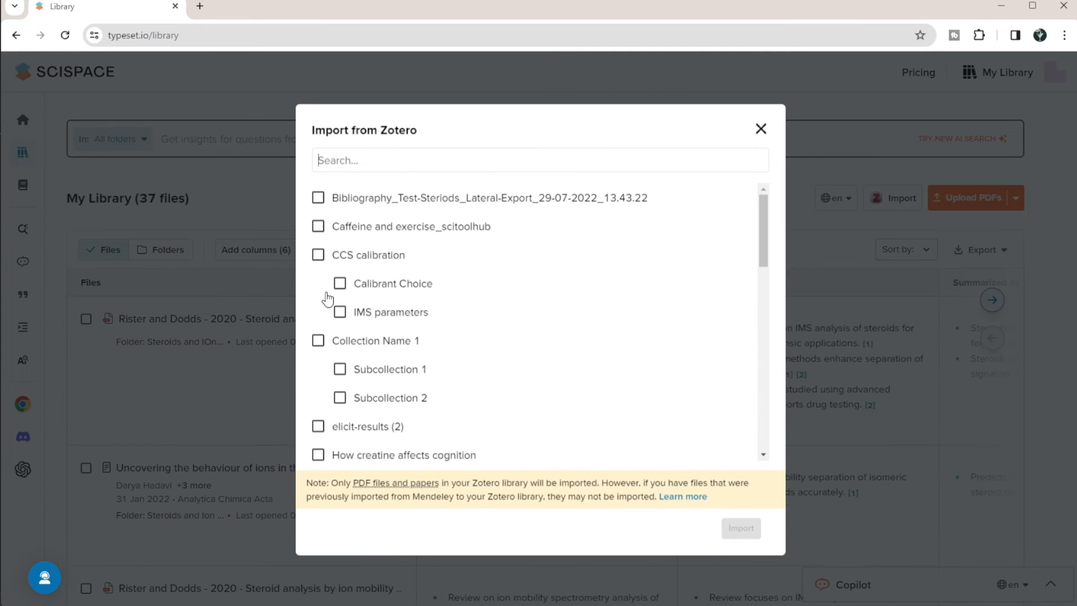
Import the four selected Steroids and Ion Mobility folders from Zotero.
{"action": "scroll", "scroll_direction": "down", "scroll_amount": 3}
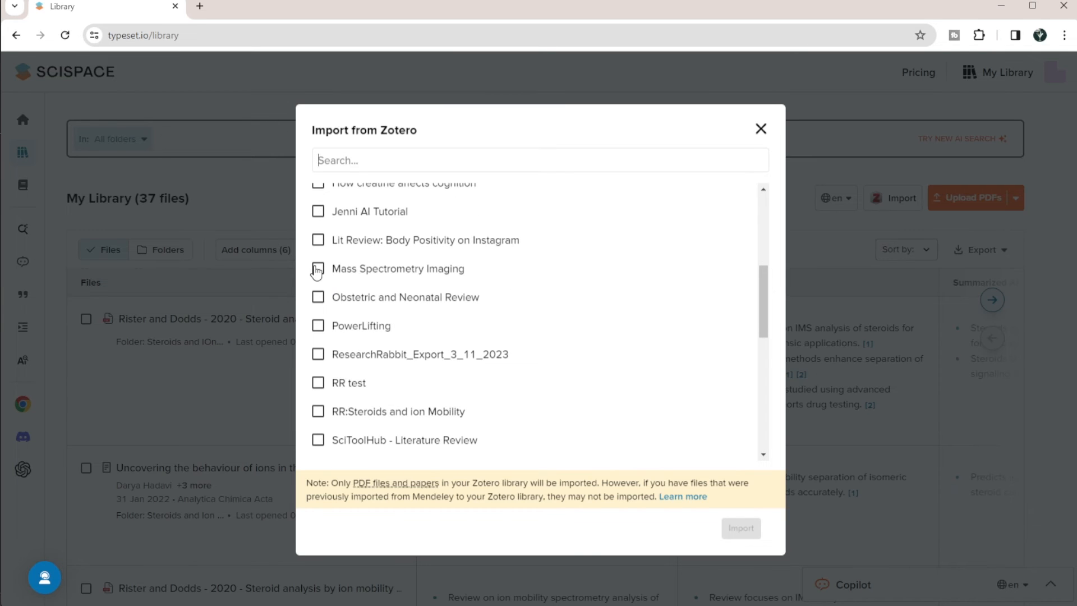
{"action": "scroll", "scroll_direction": "down", "scroll_amount": 3}
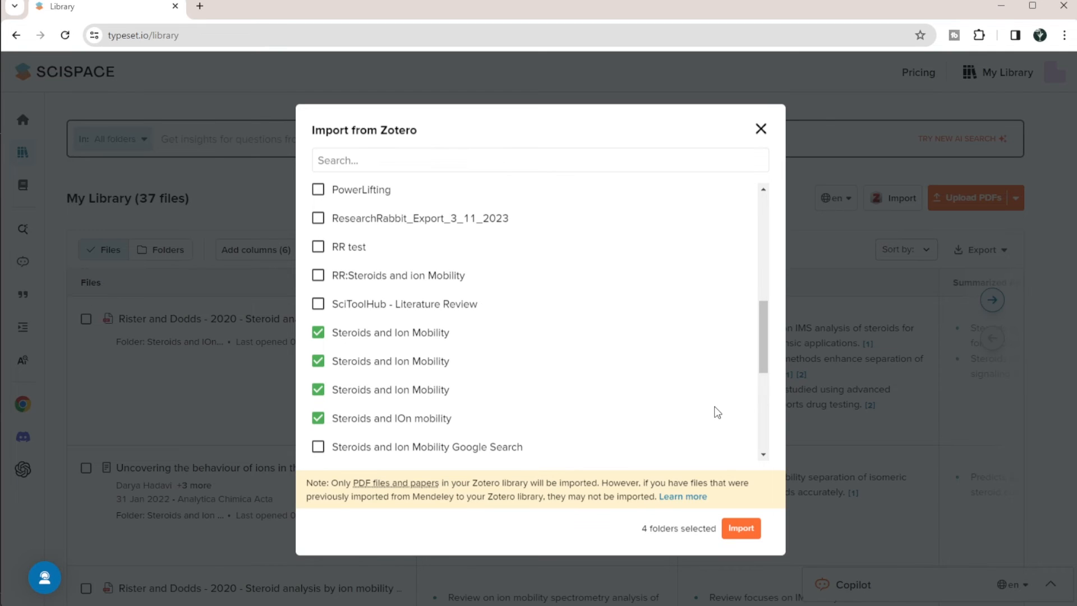
{"action": "mouse_move", "coordinate": [619, 353]}
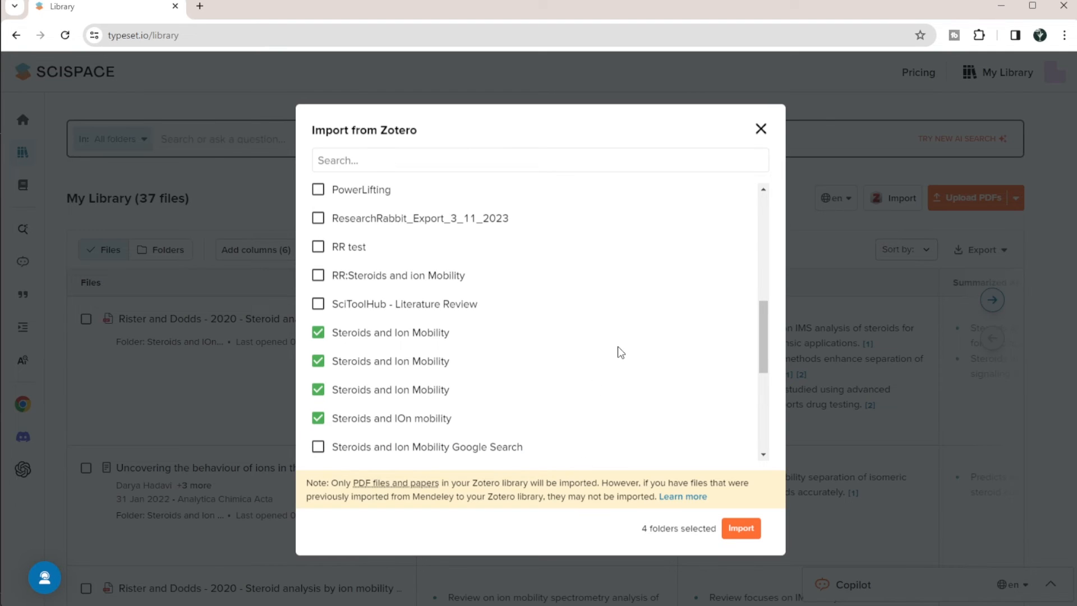
{"action": "mouse_move", "coordinate": [680, 401]}
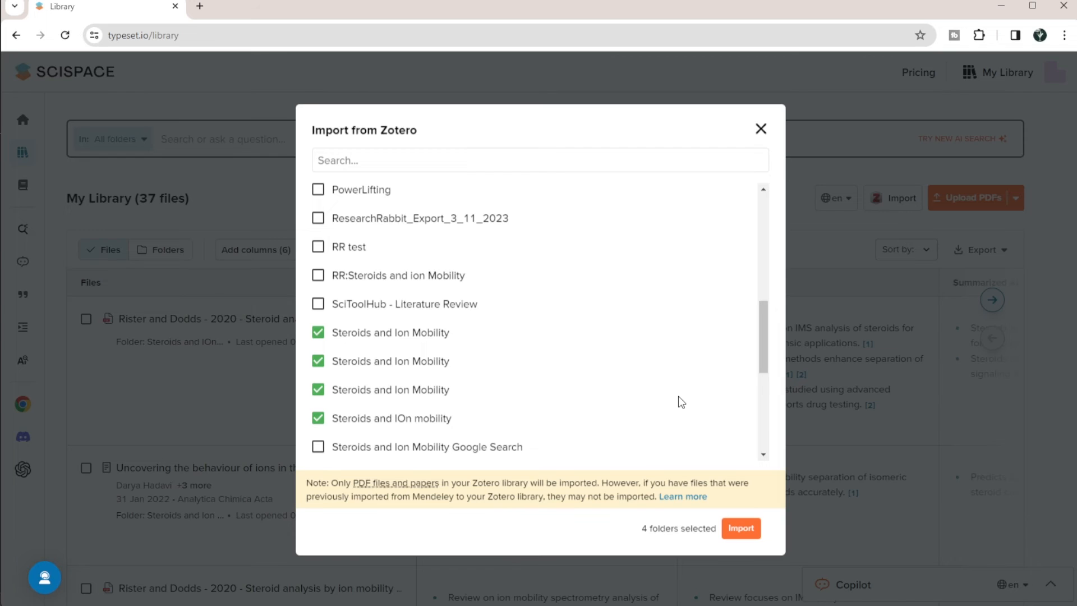
{"action": "left_click", "coordinate": [740, 528]}
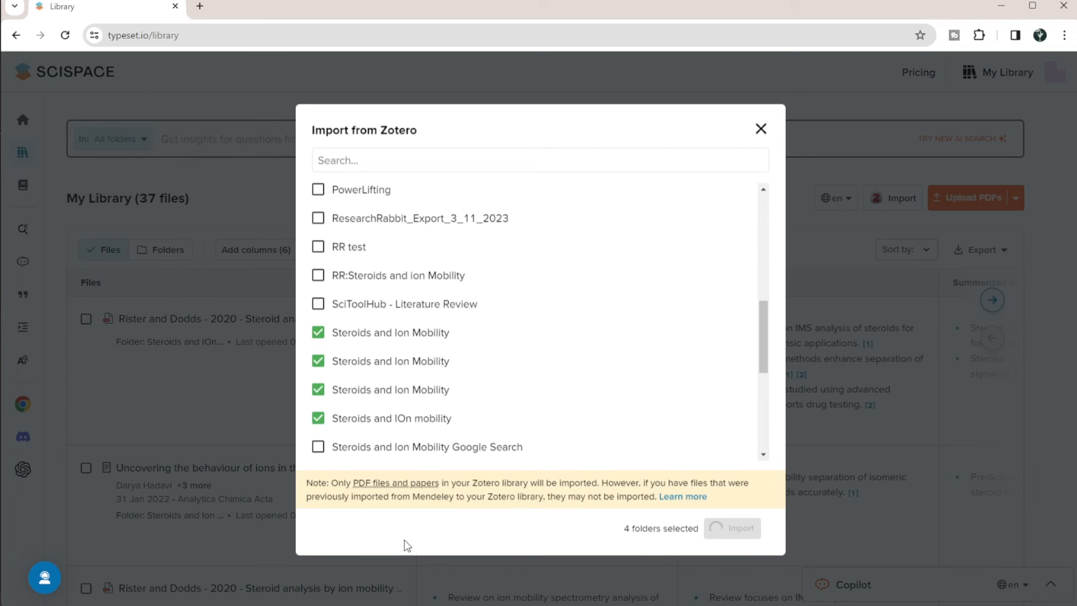
View the library as a file list and scroll through the 43 files.
{"action": "left_click", "coordinate": [732, 527]}
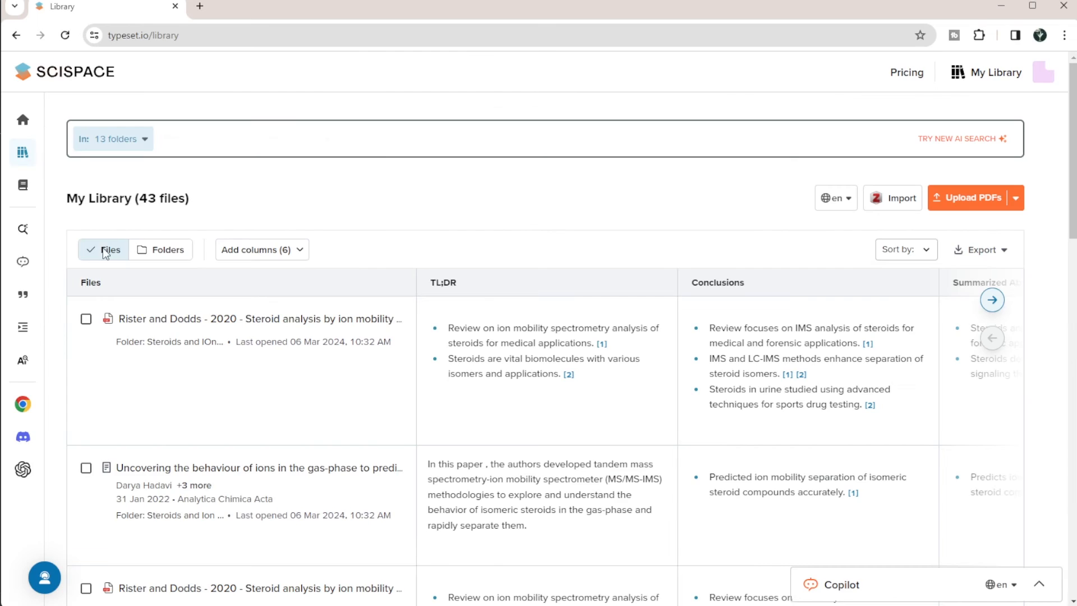
{"action": "scroll", "scroll_direction": "down", "scroll_amount": 3}
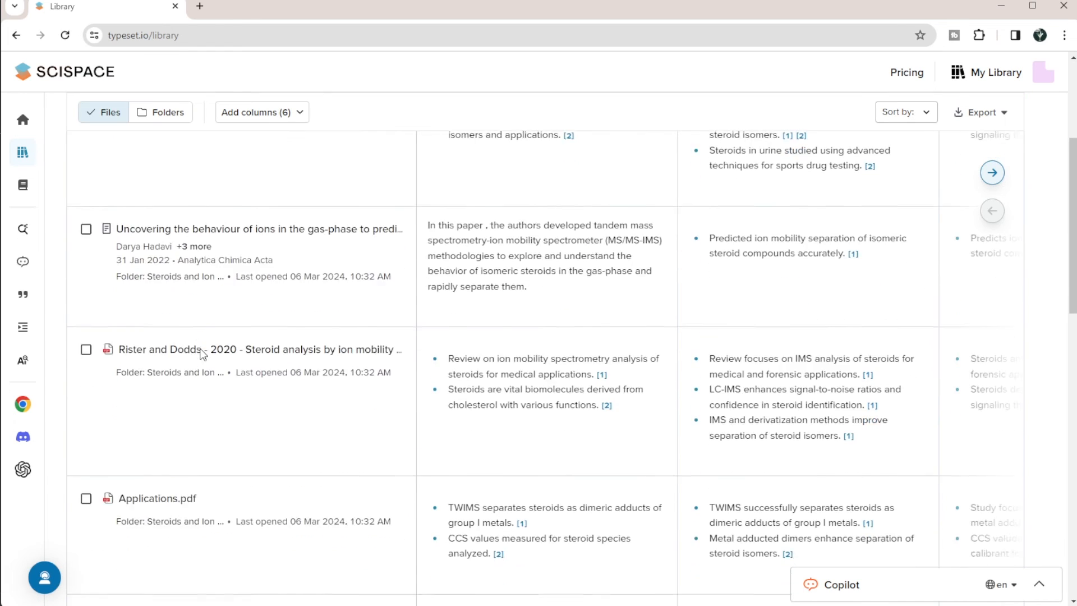
{"action": "scroll", "scroll_direction": "down", "scroll_amount": 3}
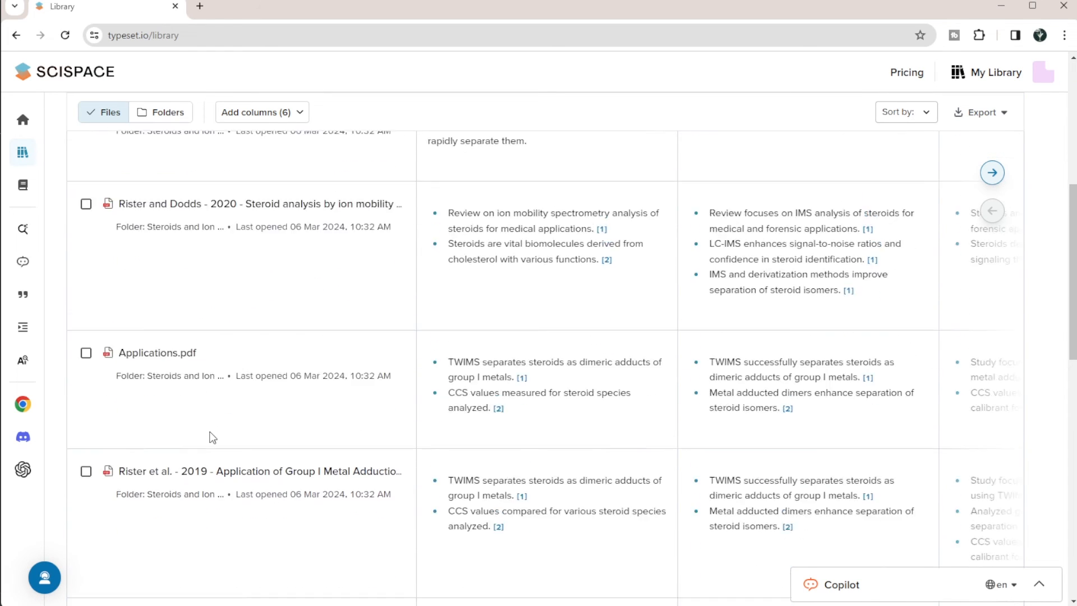
{"action": "scroll", "scroll_direction": "down", "scroll_amount": 3}
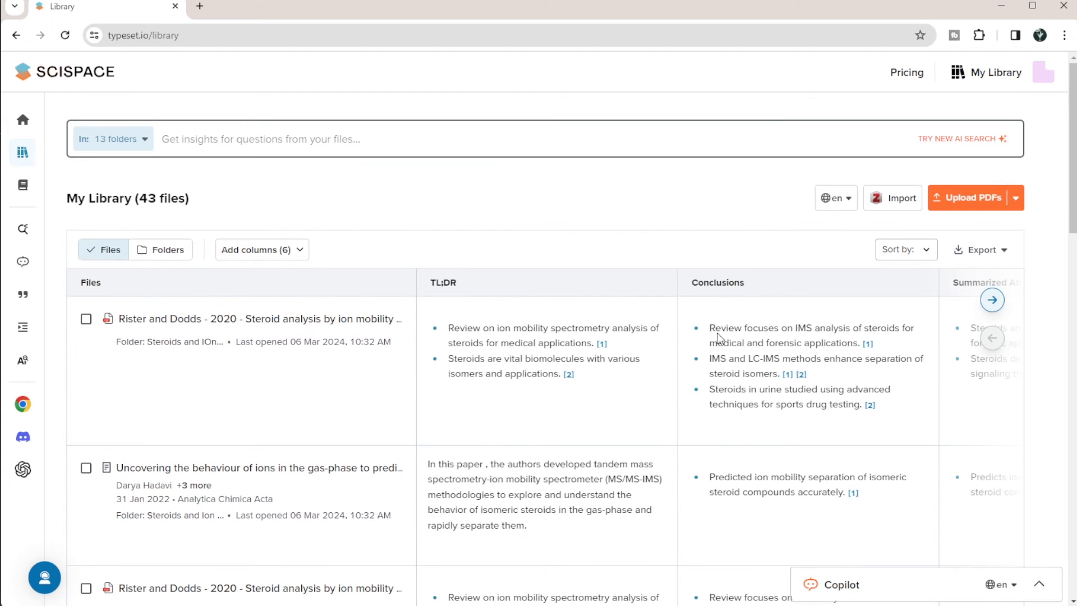
{"action": "left_click", "coordinate": [992, 300]}
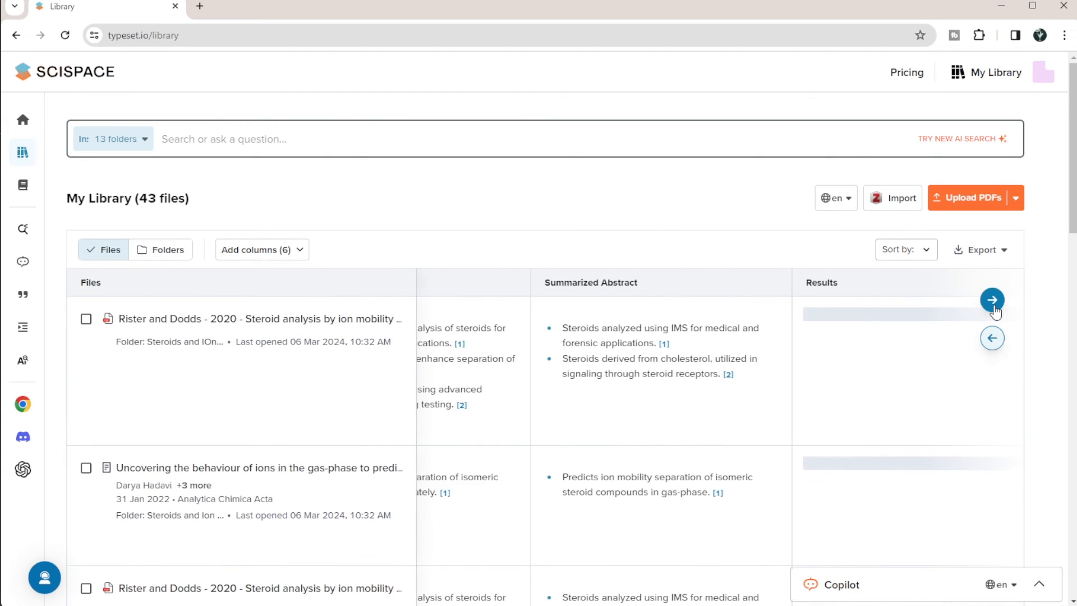
{"action": "left_click", "coordinate": [991, 299]}
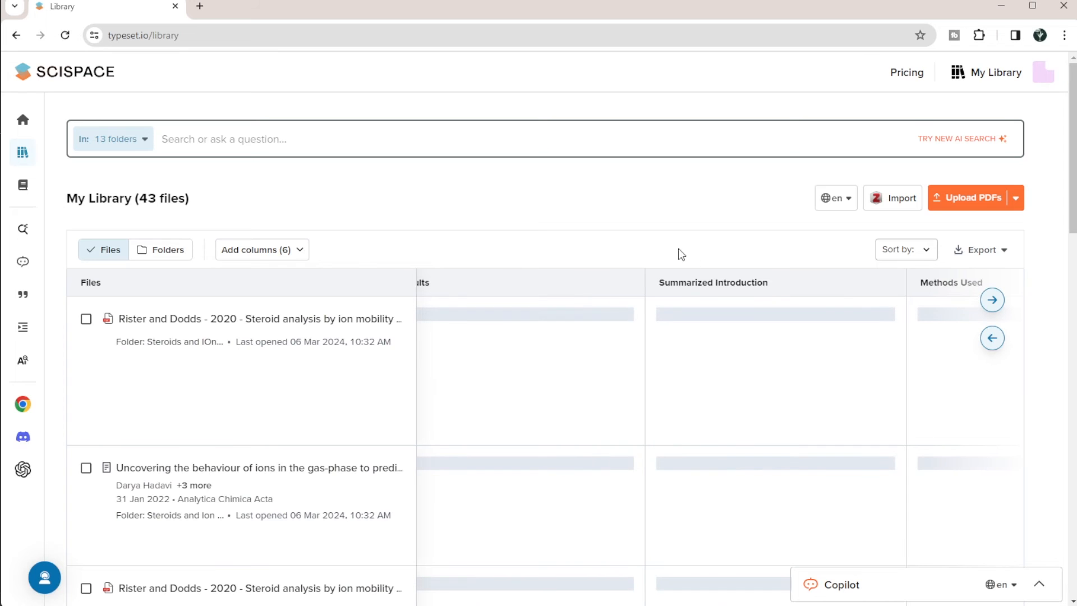
{"action": "left_click", "coordinate": [991, 337]}
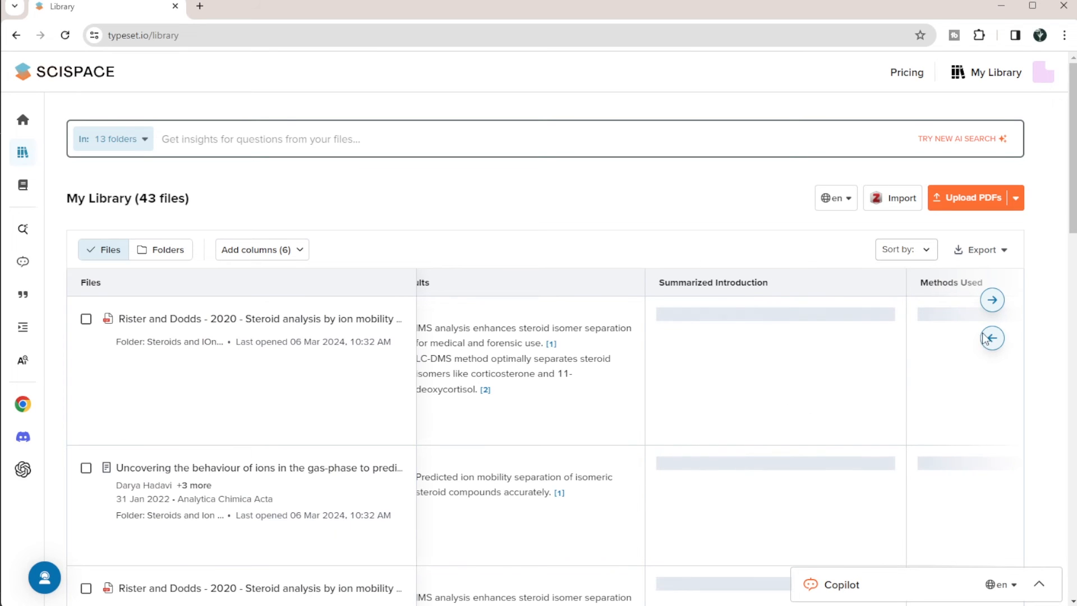
{"action": "left_click", "coordinate": [992, 337]}
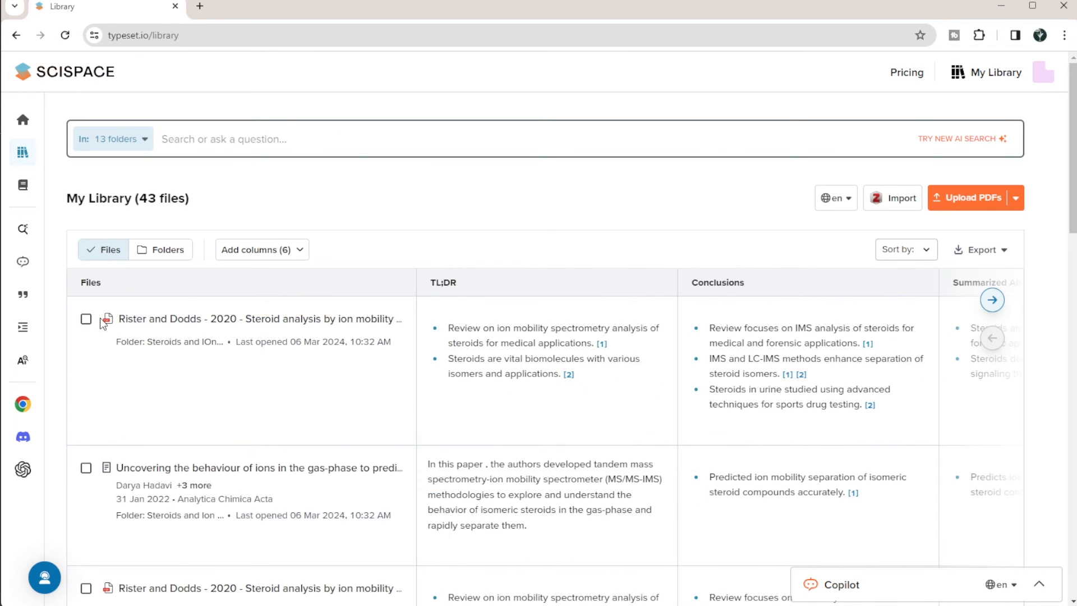
{"action": "mouse_move", "coordinate": [230, 426]}
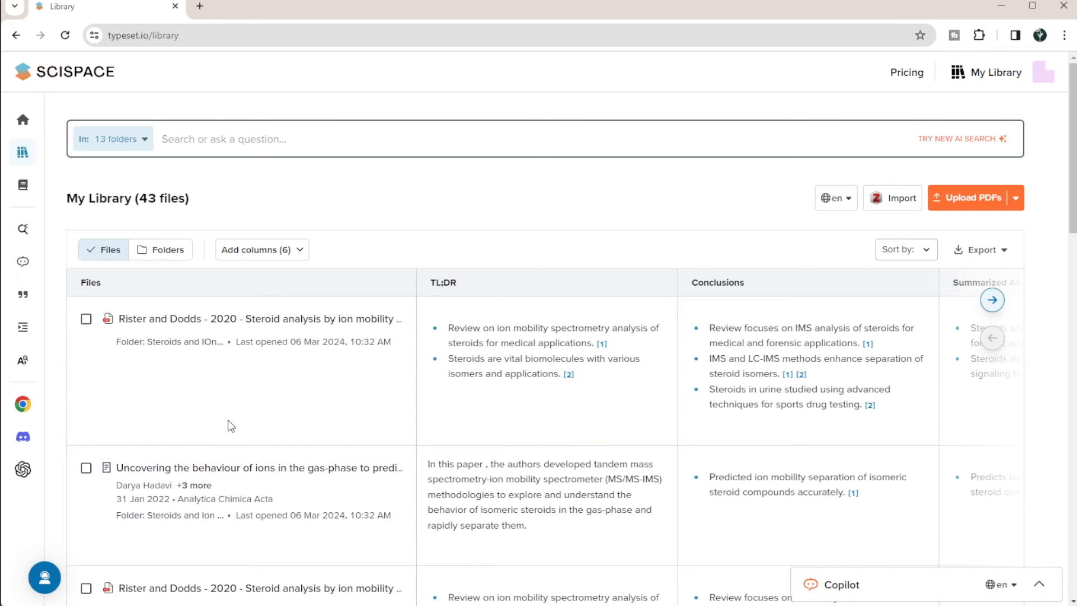
{"action": "mouse_move", "coordinate": [235, 410]}
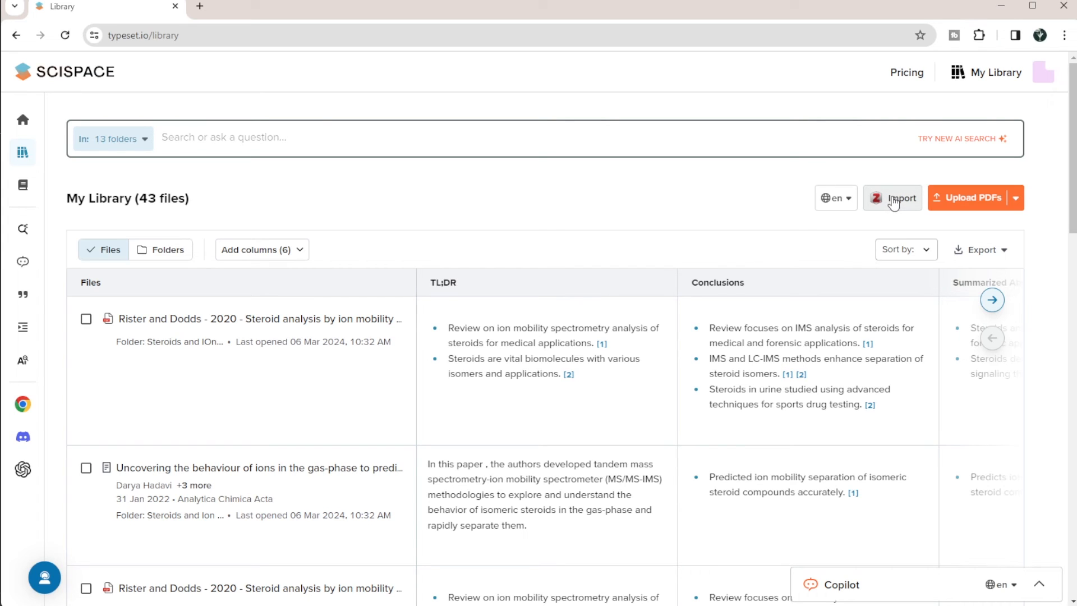
{"action": "mouse_move", "coordinate": [765, 231]}
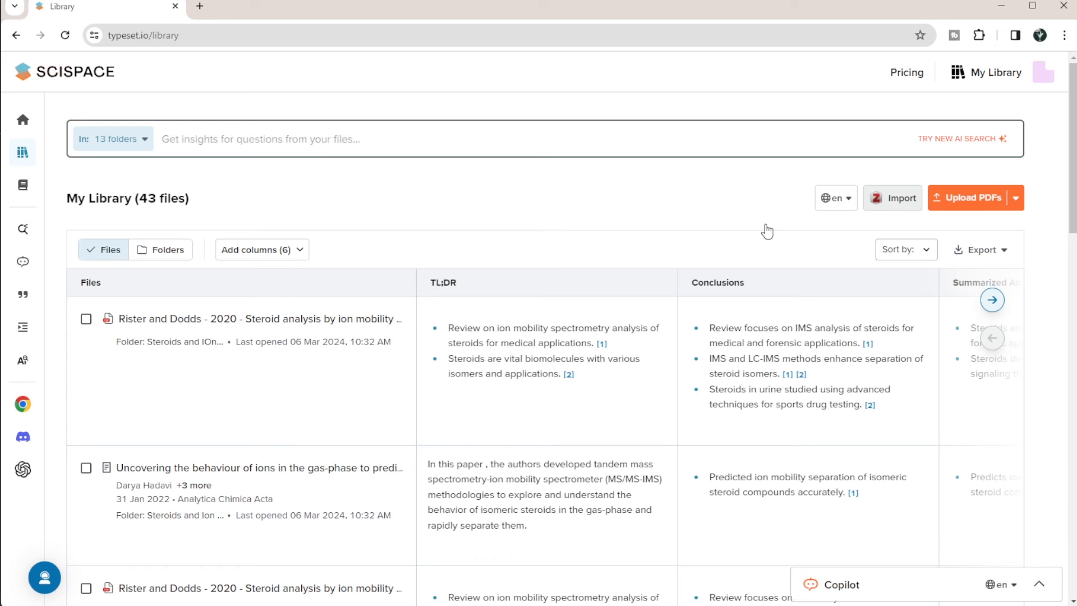
{"action": "mouse_move", "coordinate": [214, 319]}
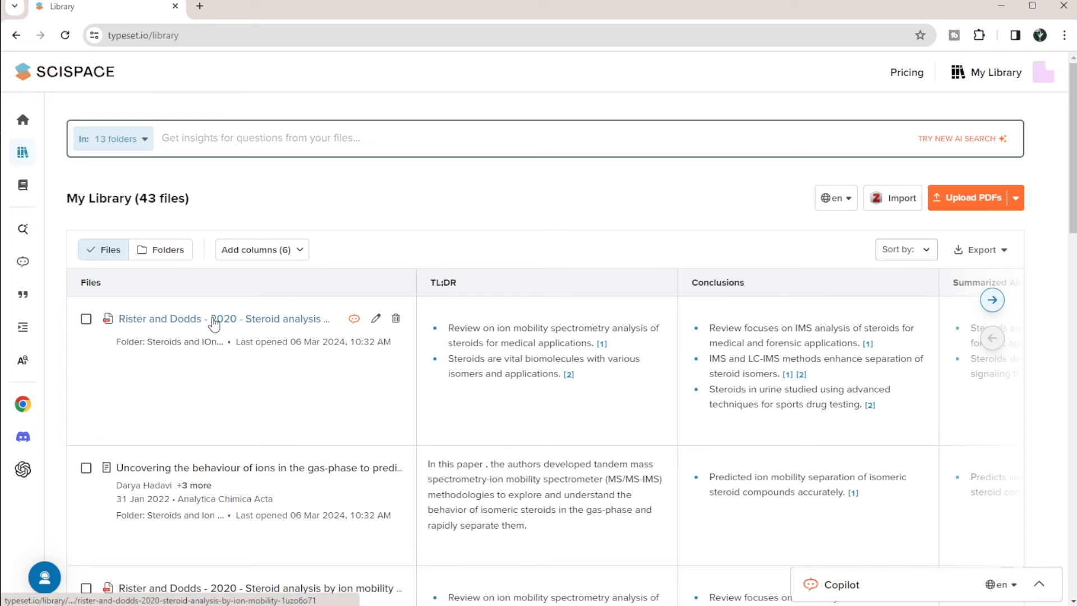
Open Copilot for the Rister and Dodds 2020 paper and scroll its answers.
{"action": "left_click", "coordinate": [839, 584]}
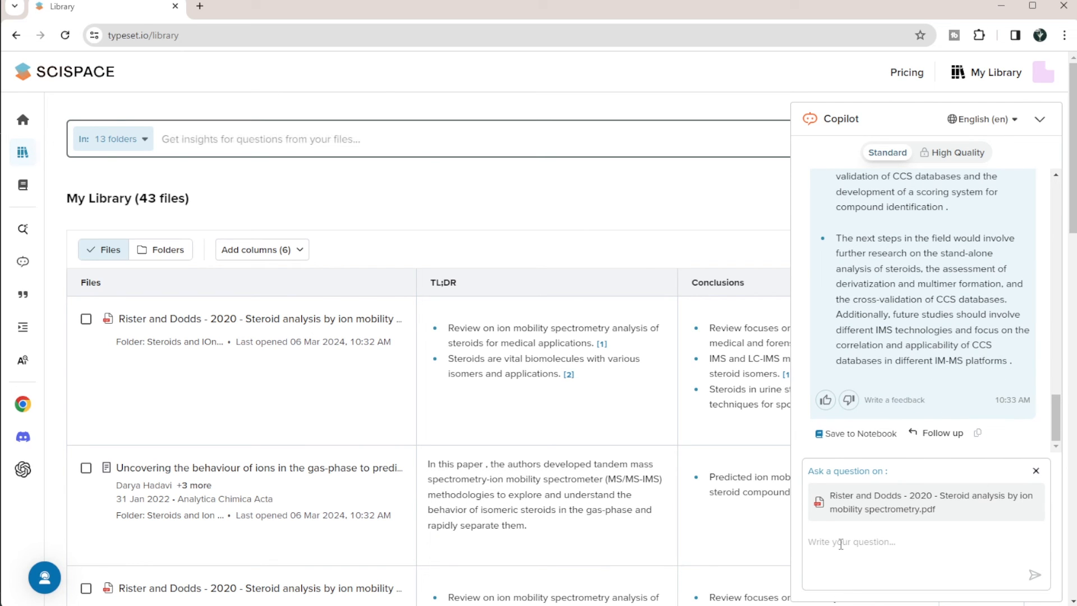
{"action": "scroll", "scroll_direction": "up", "scroll_amount": 3}
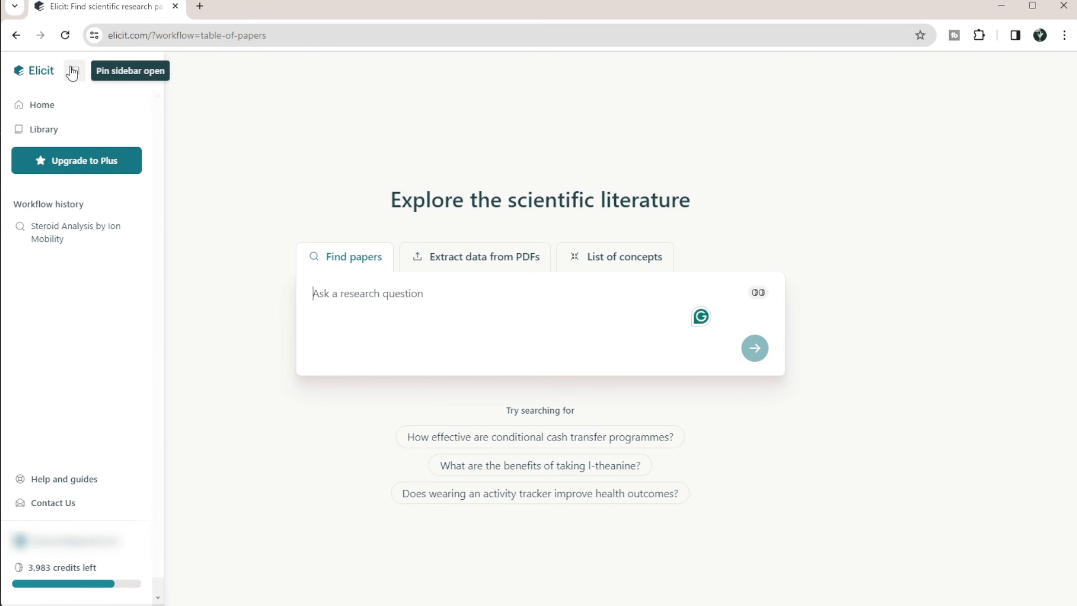
{"action": "mouse_move", "coordinate": [55, 541]}
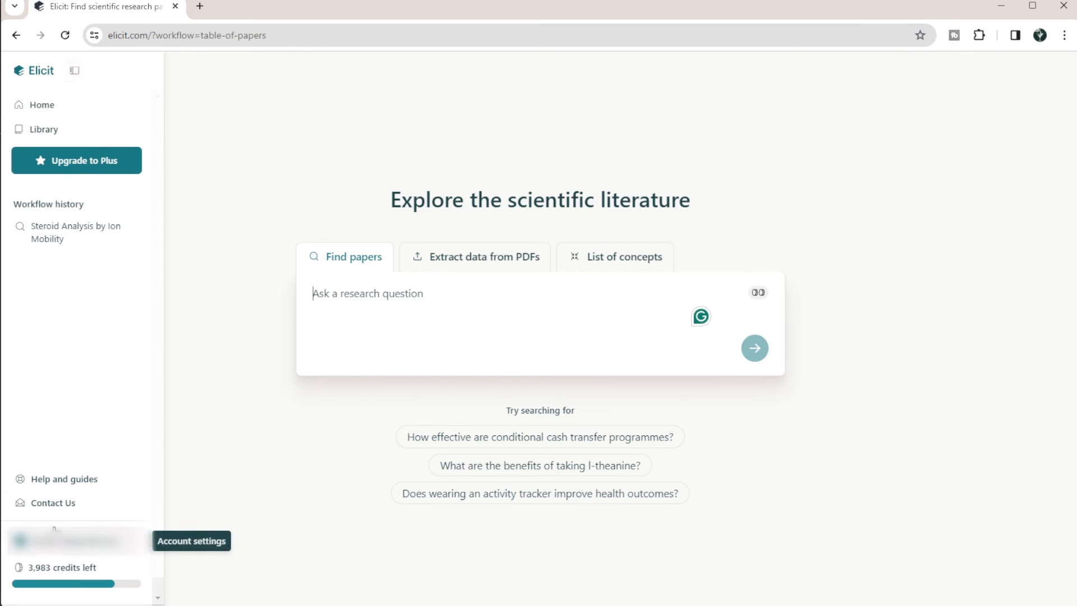
Open Elicit account settings to confirm the Zotero integration is connected.
{"action": "left_click", "coordinate": [191, 541]}
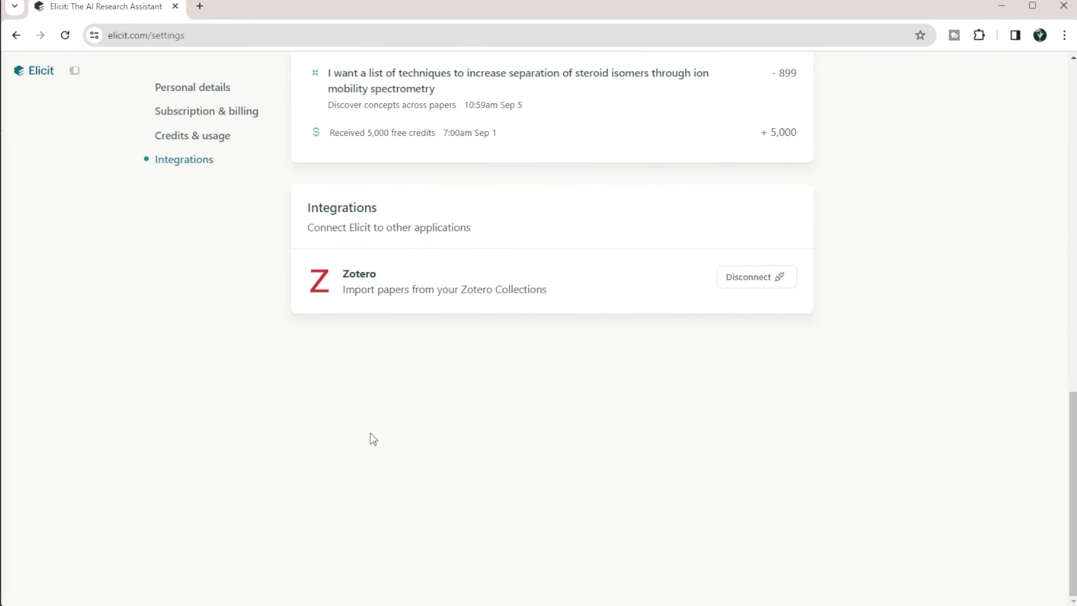
{"action": "mouse_move", "coordinate": [208, 200]}
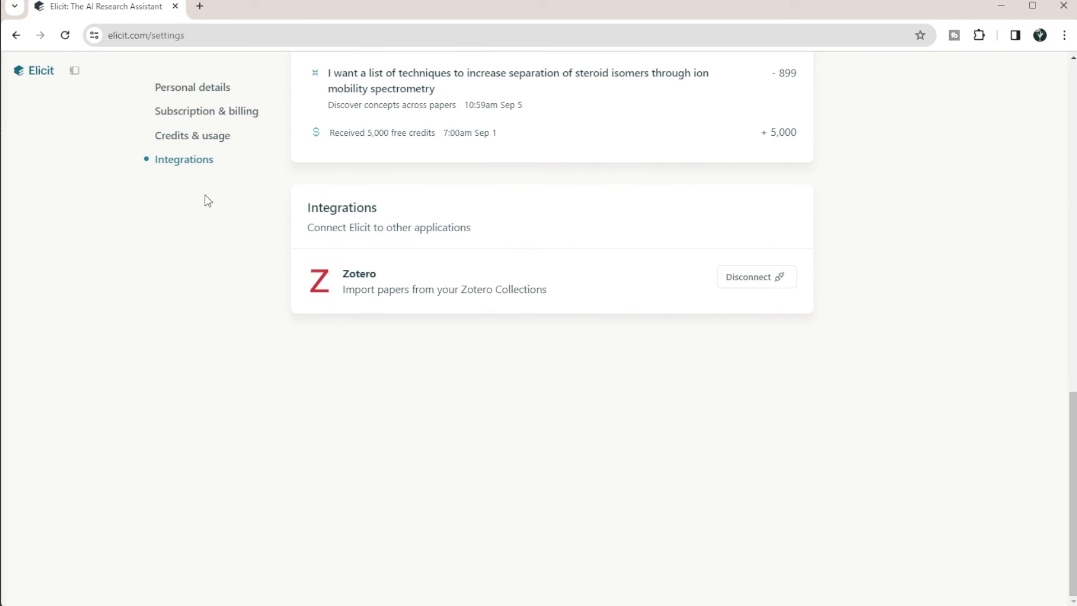
{"action": "left_click", "coordinate": [74, 70]}
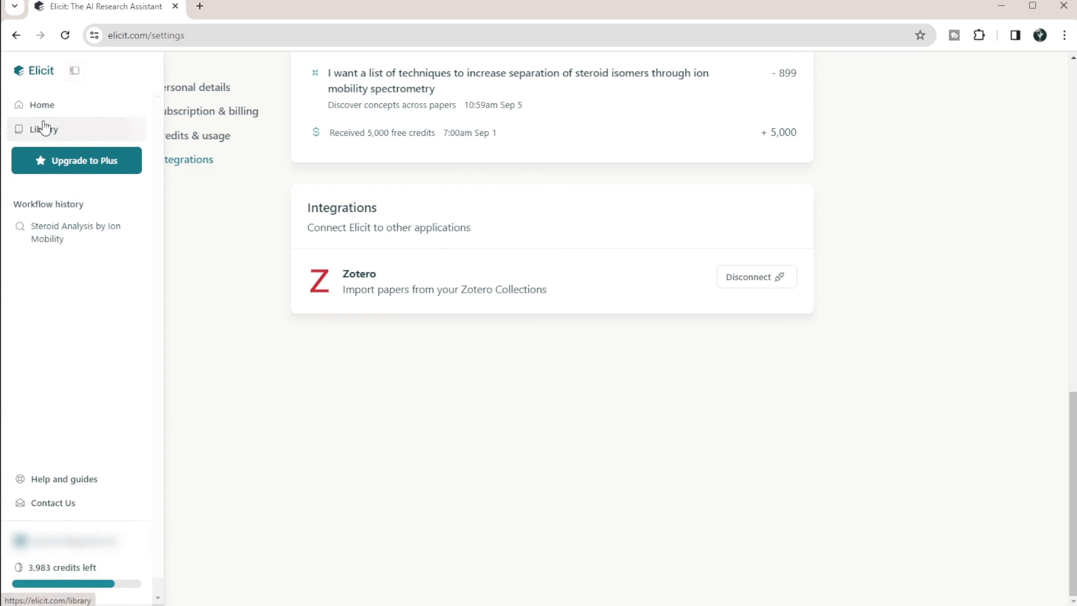
Import the Steroids and IOn mobility Zotero collection into the Elicit Library.
{"action": "left_click", "coordinate": [43, 129]}
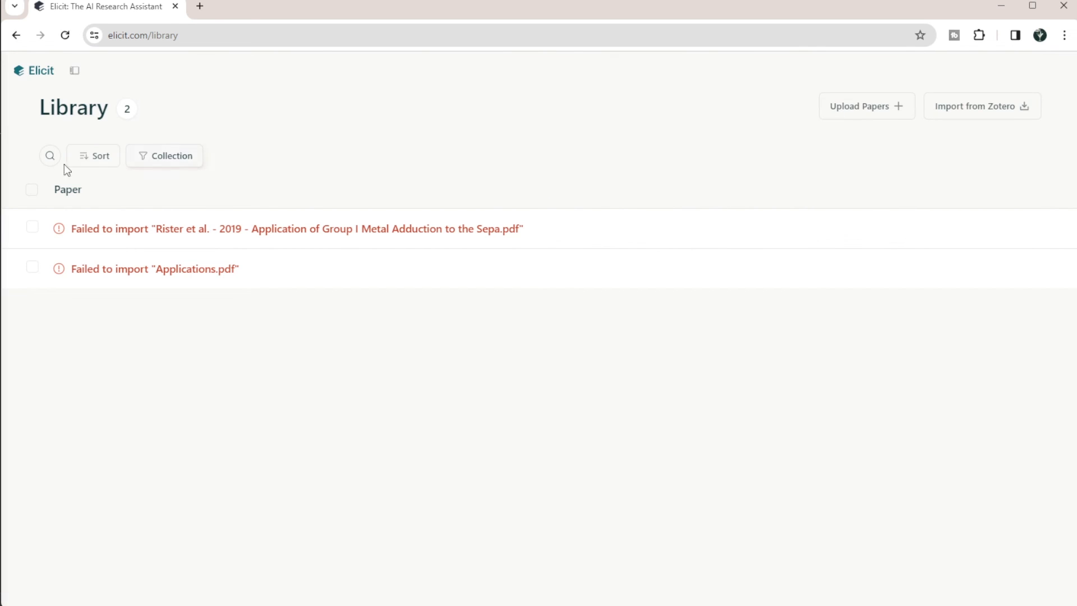
{"action": "mouse_move", "coordinate": [1000, 110]}
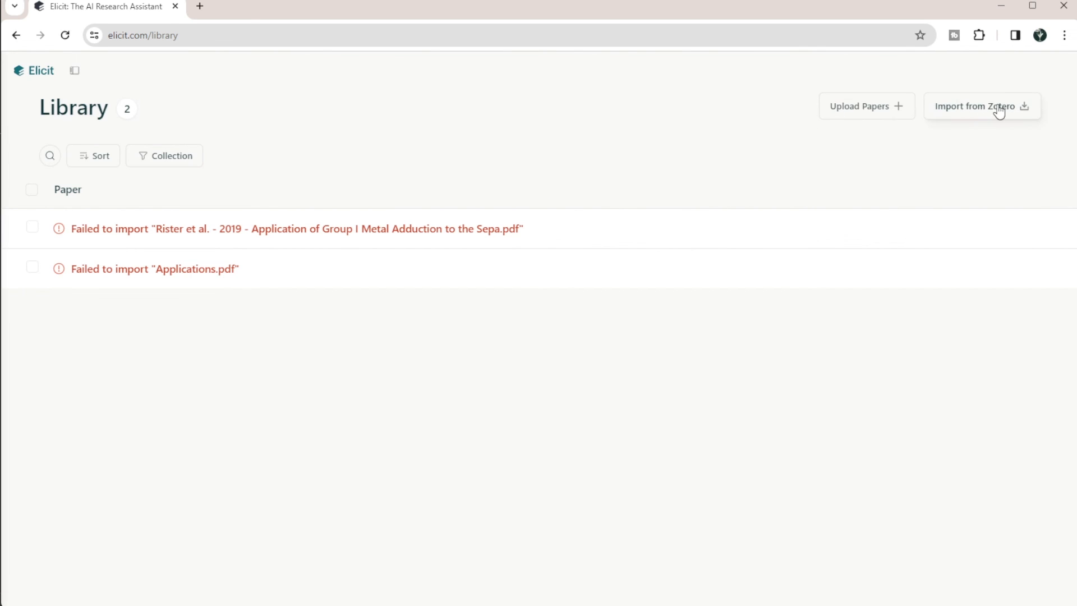
{"action": "left_click", "coordinate": [980, 106]}
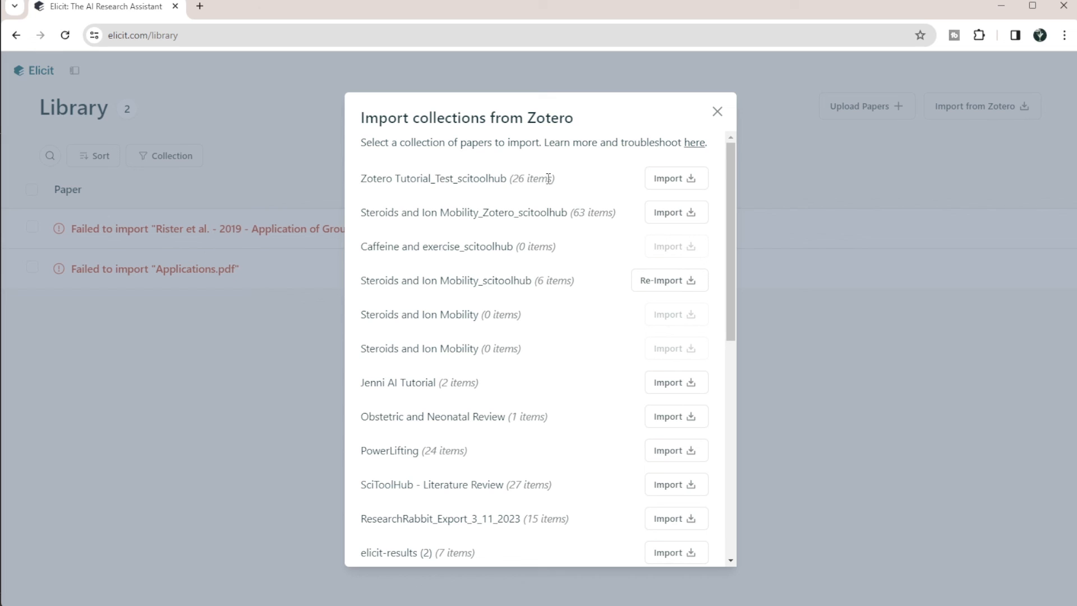
{"action": "mouse_move", "coordinate": [578, 194]}
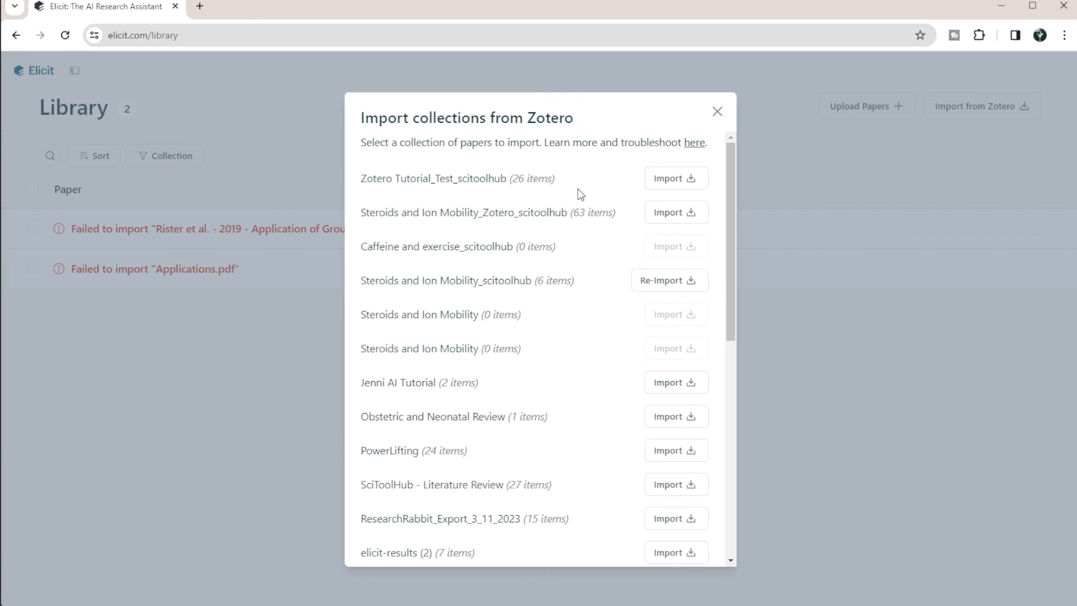
{"action": "scroll", "scroll_direction": "down", "scroll_amount": 3}
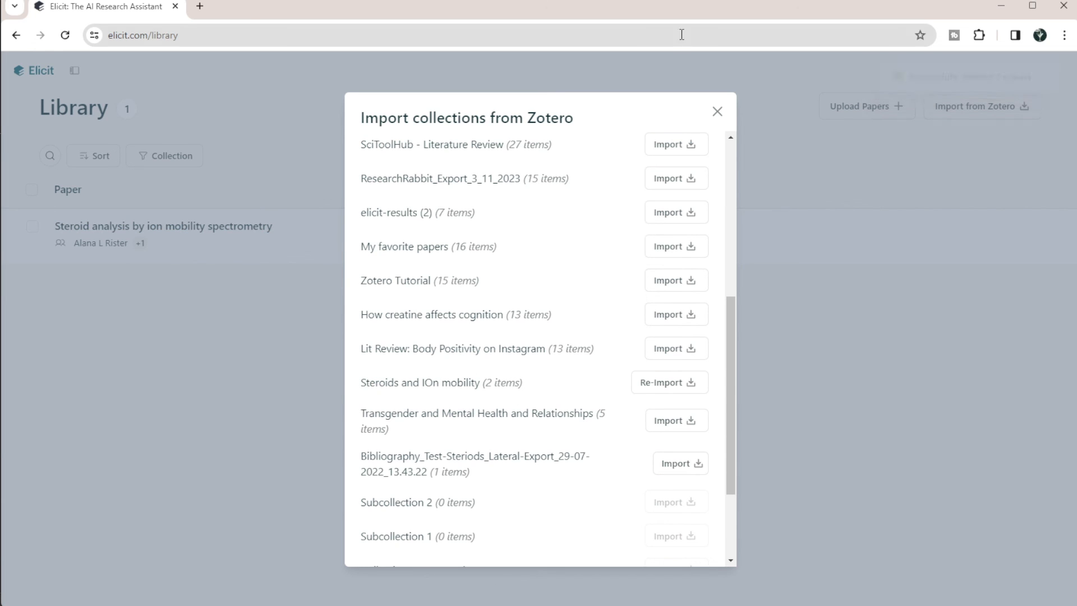
{"action": "left_click", "coordinate": [716, 111]}
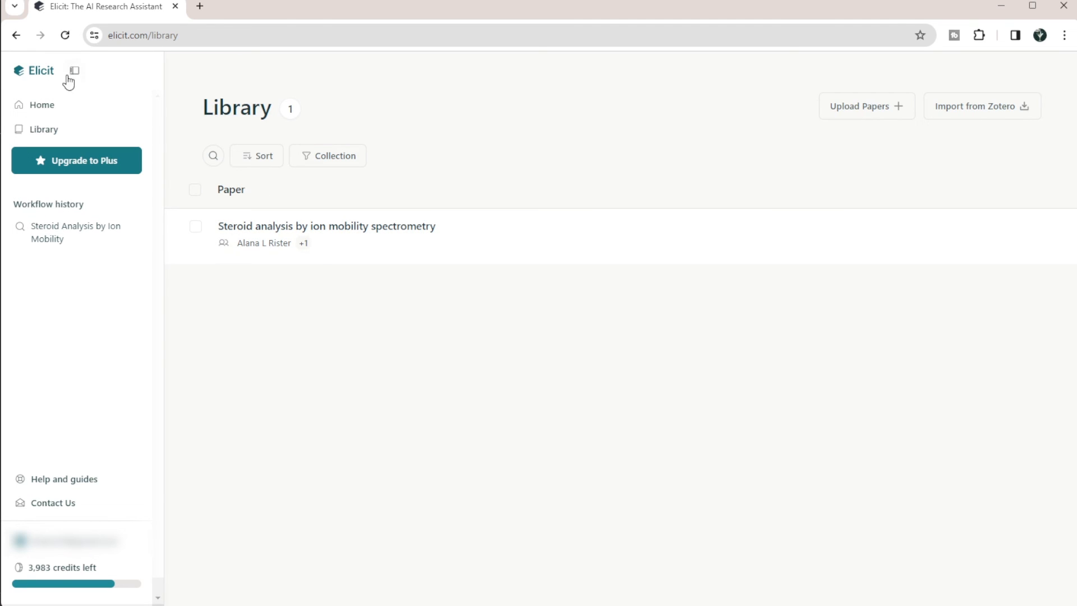
{"action": "mouse_move", "coordinate": [411, 231]}
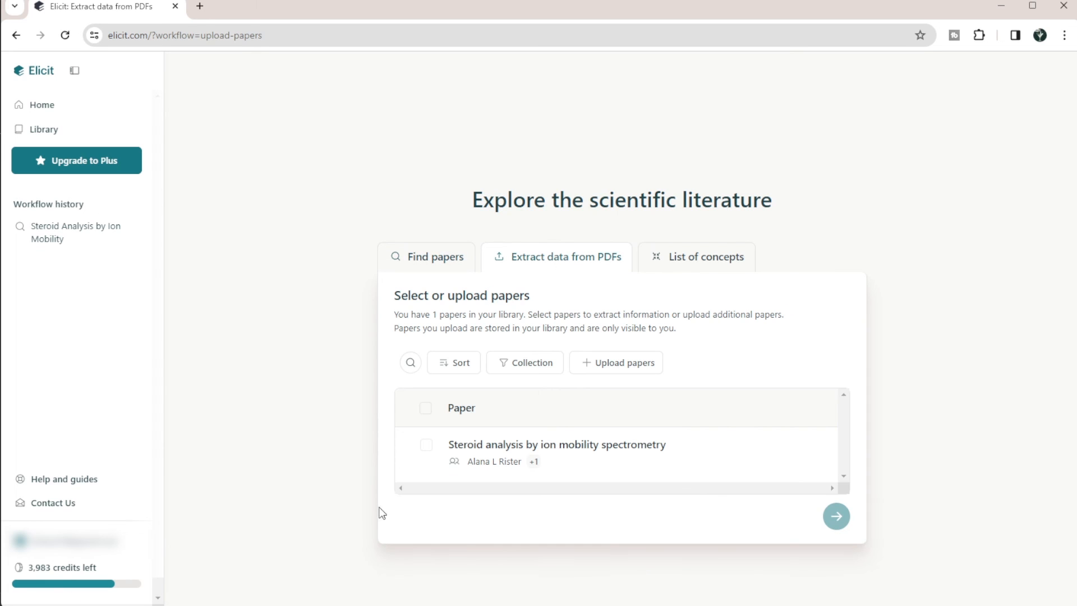
{"action": "mouse_move", "coordinate": [514, 472]}
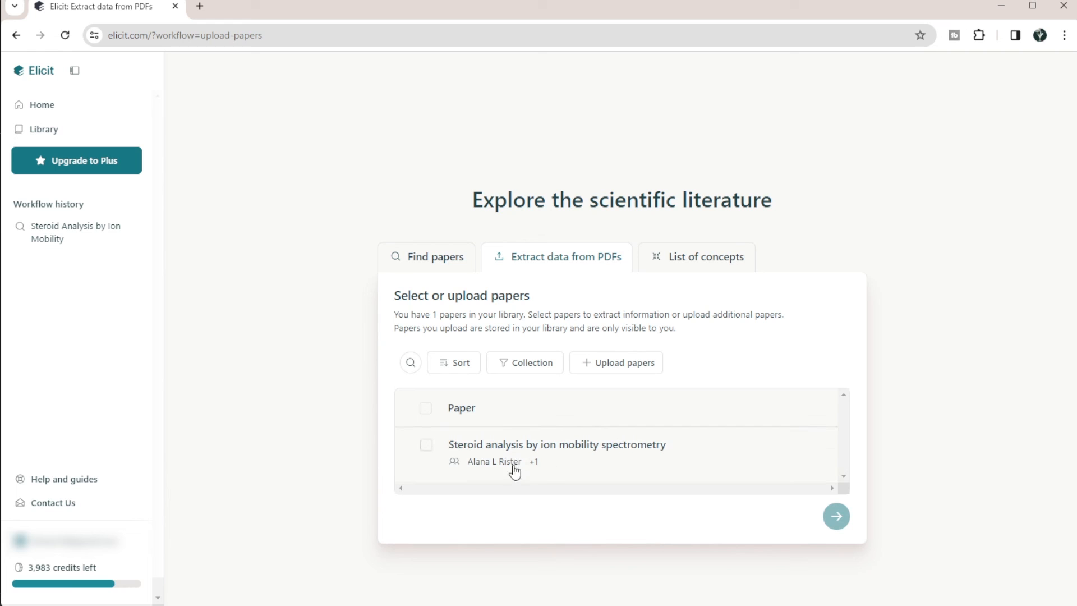
Select the Steroid analysis by ion mobility spectrometry paper and run data extraction.
{"action": "left_click", "coordinate": [425, 407]}
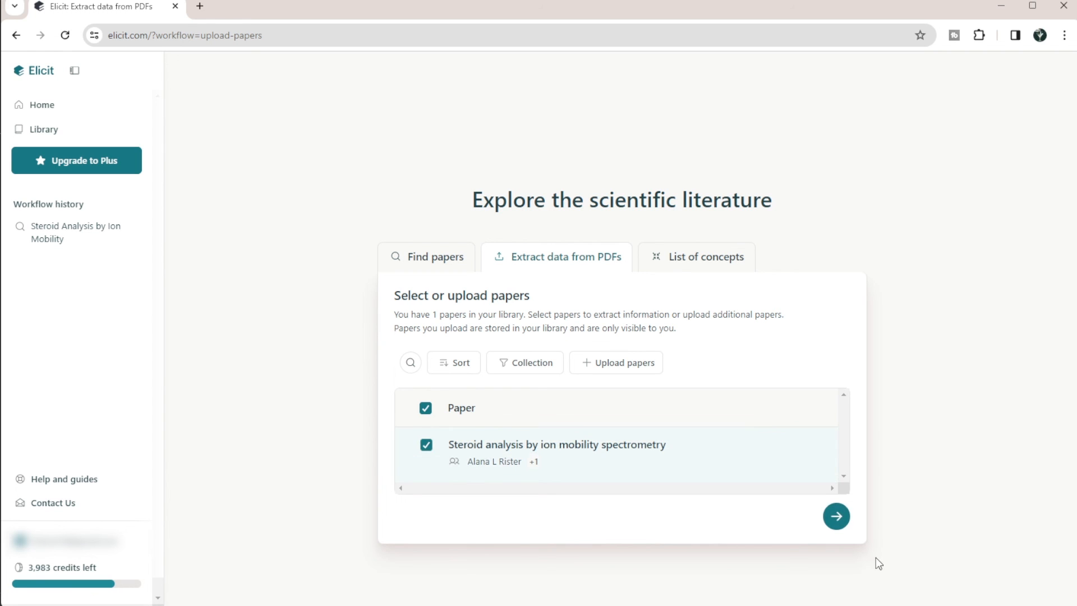
{"action": "left_click", "coordinate": [836, 516]}
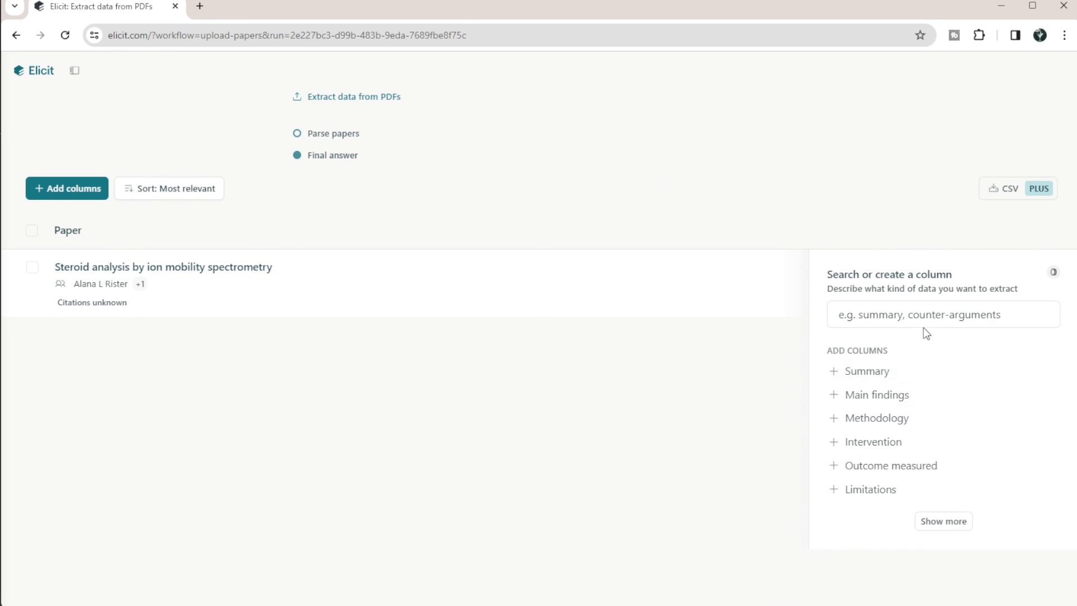
{"action": "mouse_move", "coordinate": [366, 300]}
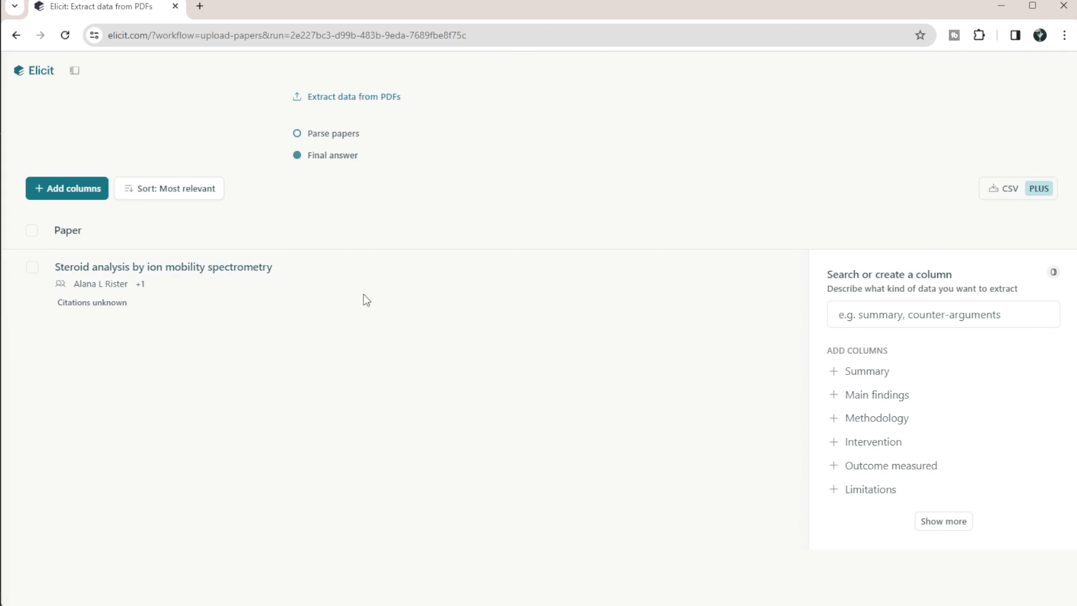
{"action": "mouse_move", "coordinate": [85, 303]}
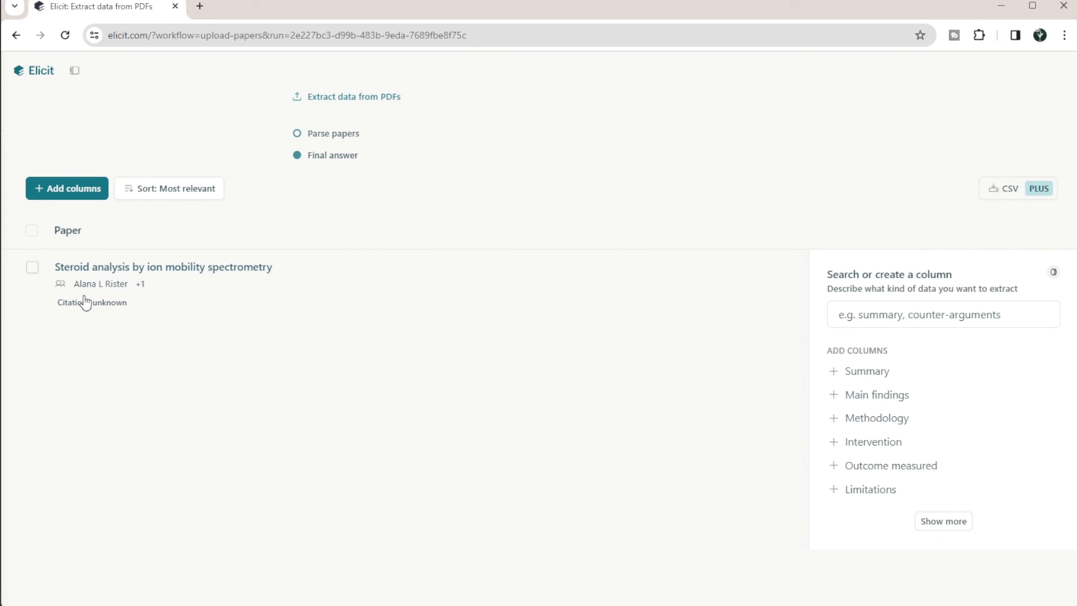